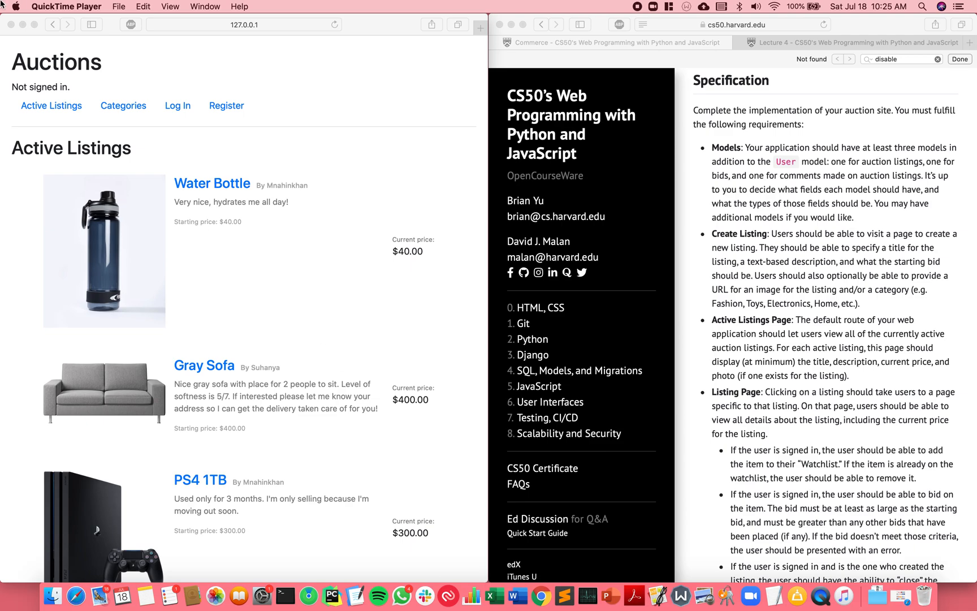
{"action": "mouse_move", "coordinate": [105, 77]}
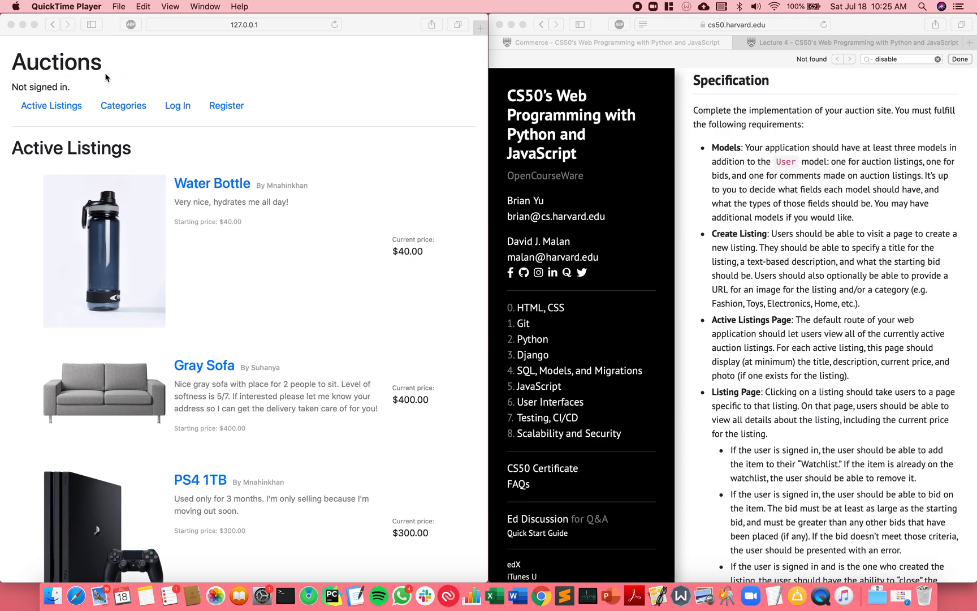
{"action": "mouse_move", "coordinate": [262, 142]}
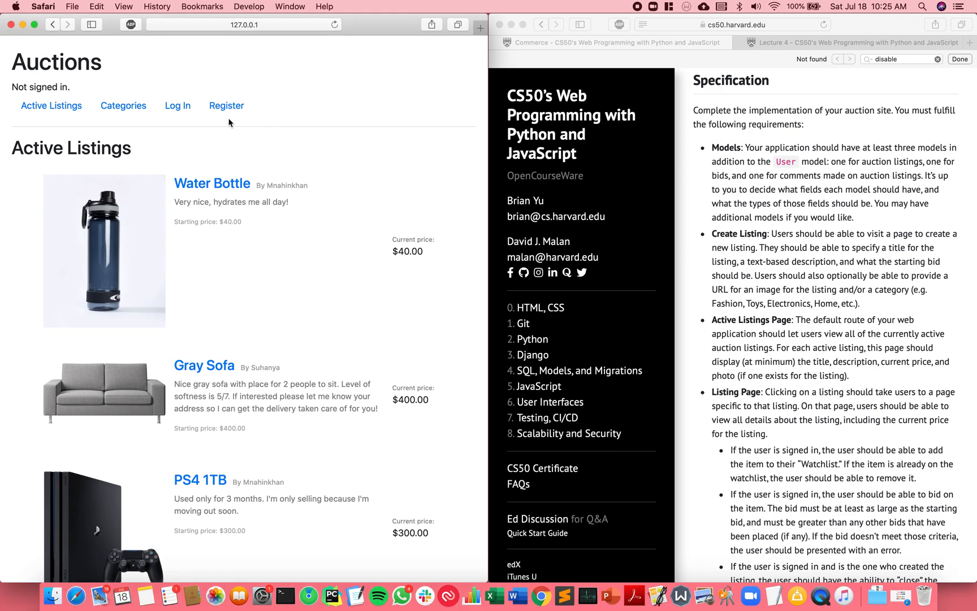
- Log in with the saved credentials, browse Categories and Active Listings, then open the watchlist
{"action": "left_click", "coordinate": [226, 106]}
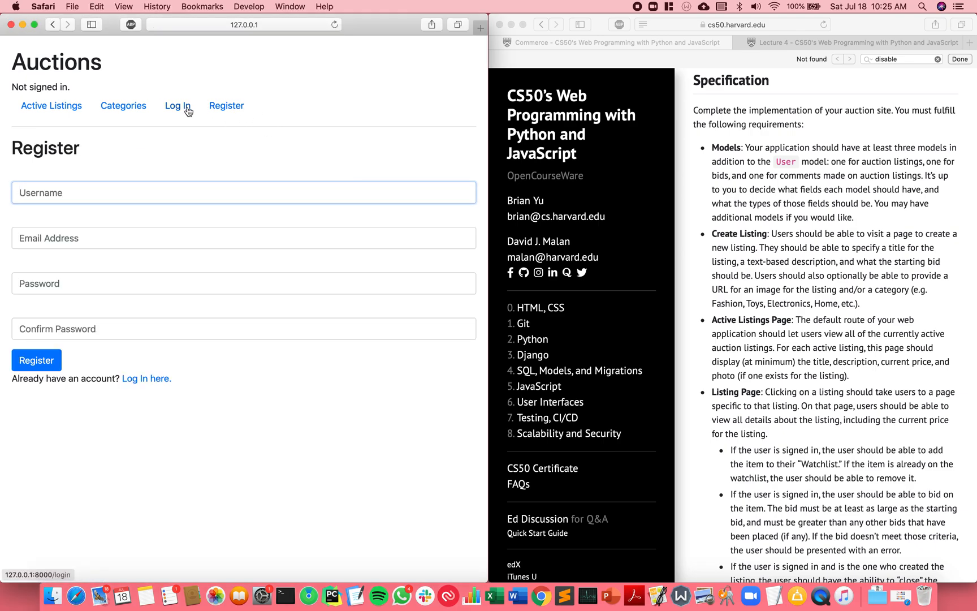
{"action": "left_click", "coordinate": [177, 105]}
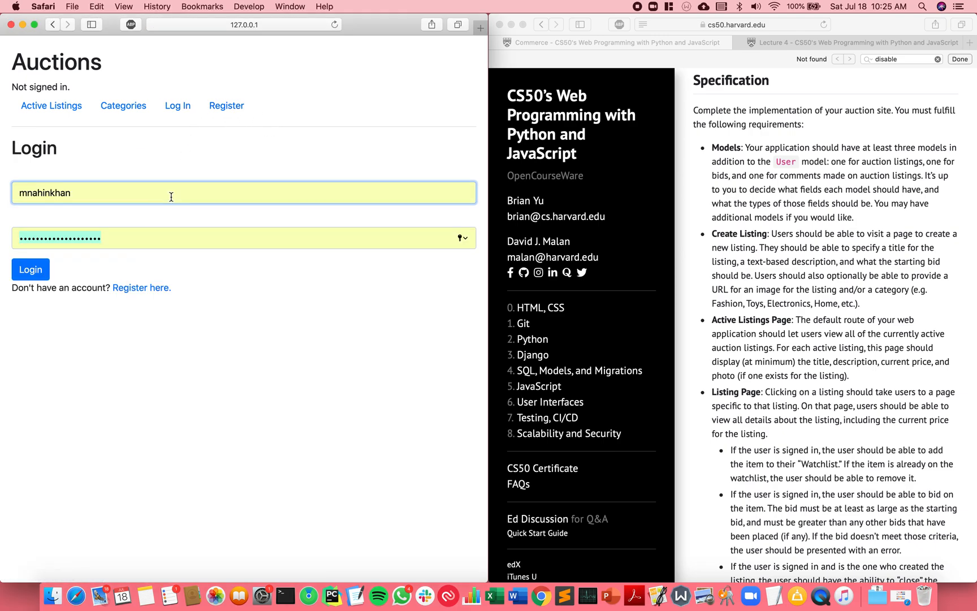
{"action": "left_click", "coordinate": [30, 269]}
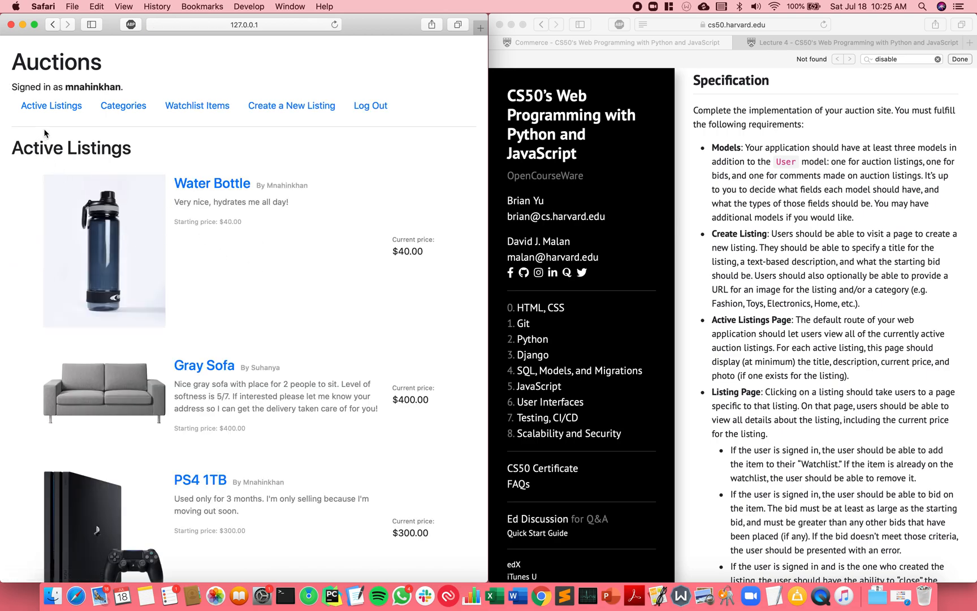
{"action": "left_click", "coordinate": [123, 105]}
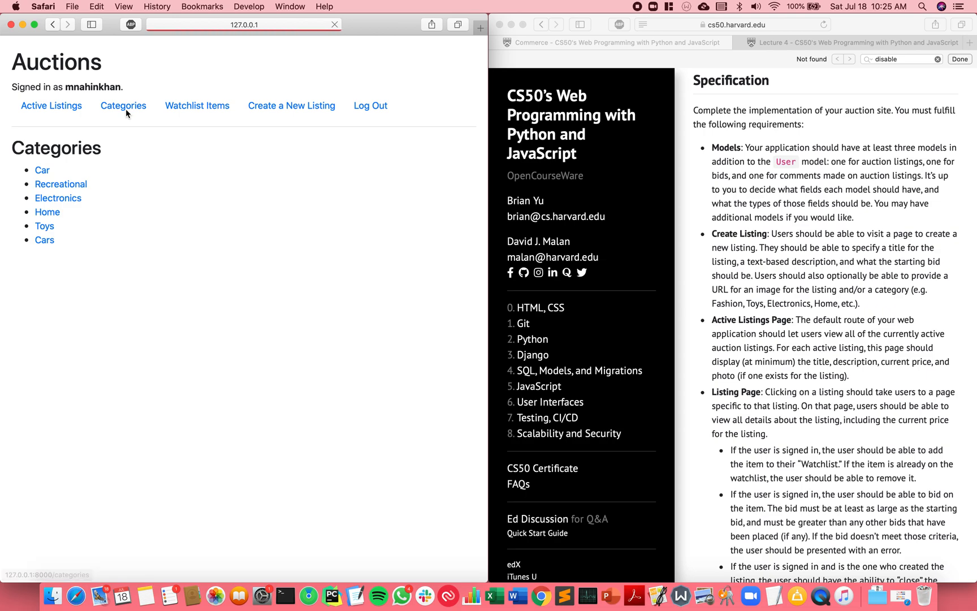
{"action": "left_click", "coordinate": [51, 105]}
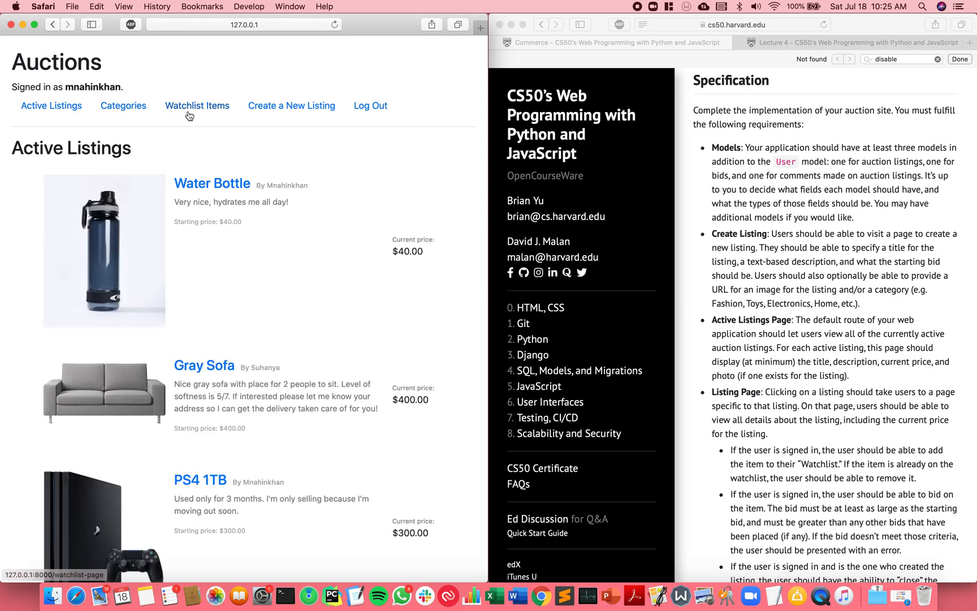
{"action": "left_click", "coordinate": [197, 105]}
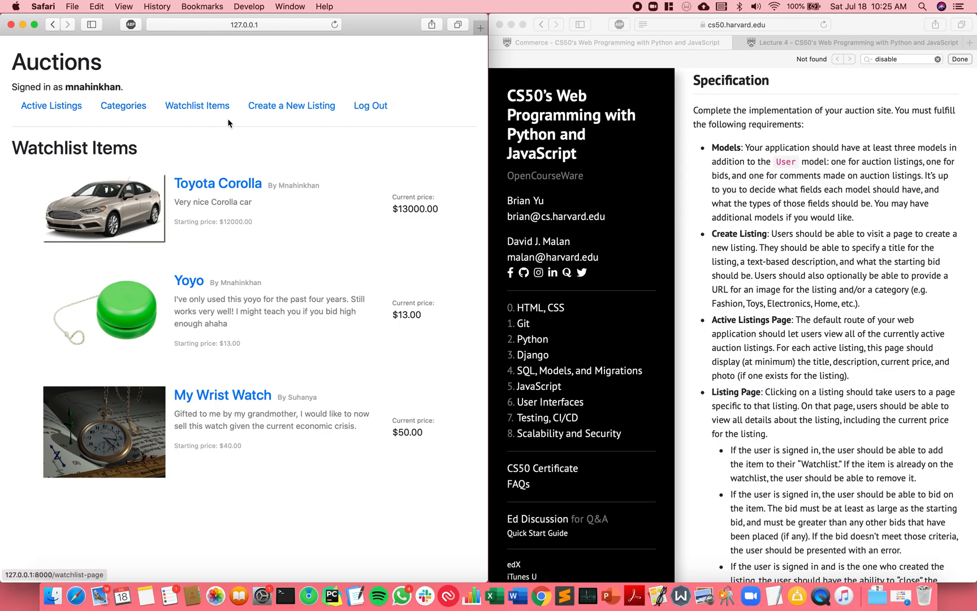
- Start a new listing with the Chess board title and its description
{"action": "left_click", "coordinate": [291, 105]}
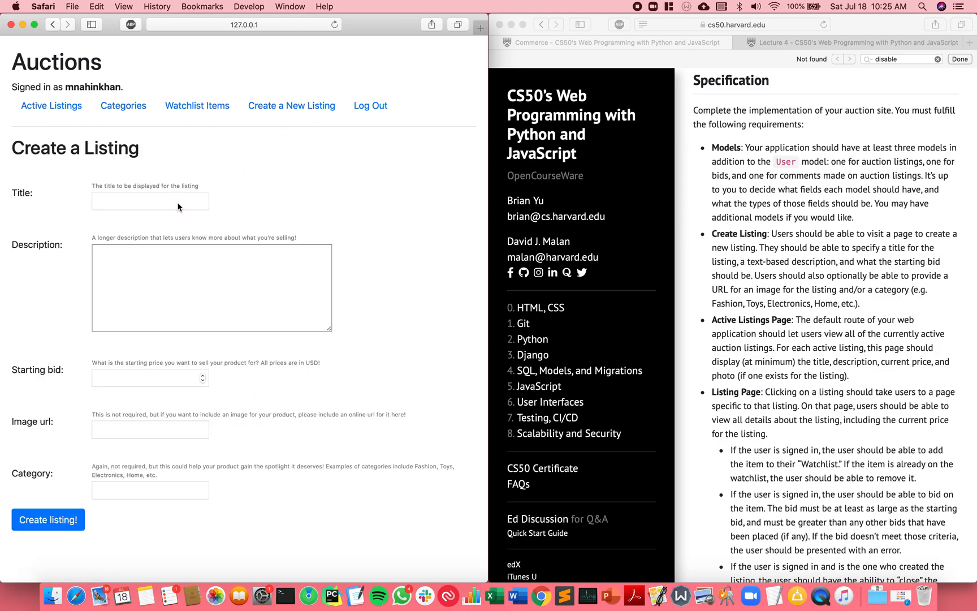
{"action": "left_click", "coordinate": [149, 202]}
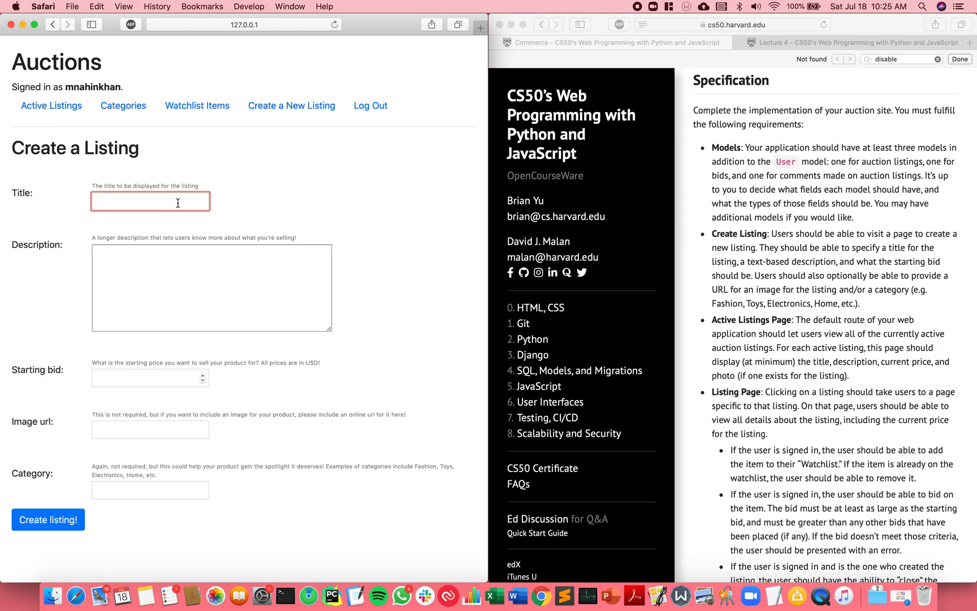
{"action": "type", "text": "Chess board"}
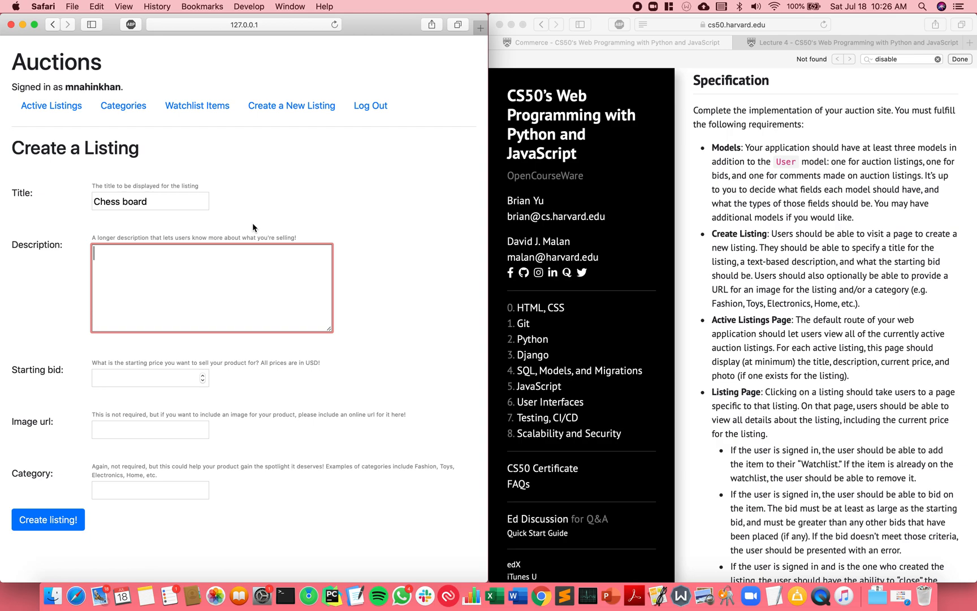
{"action": "type", "text": "This biard is really"}
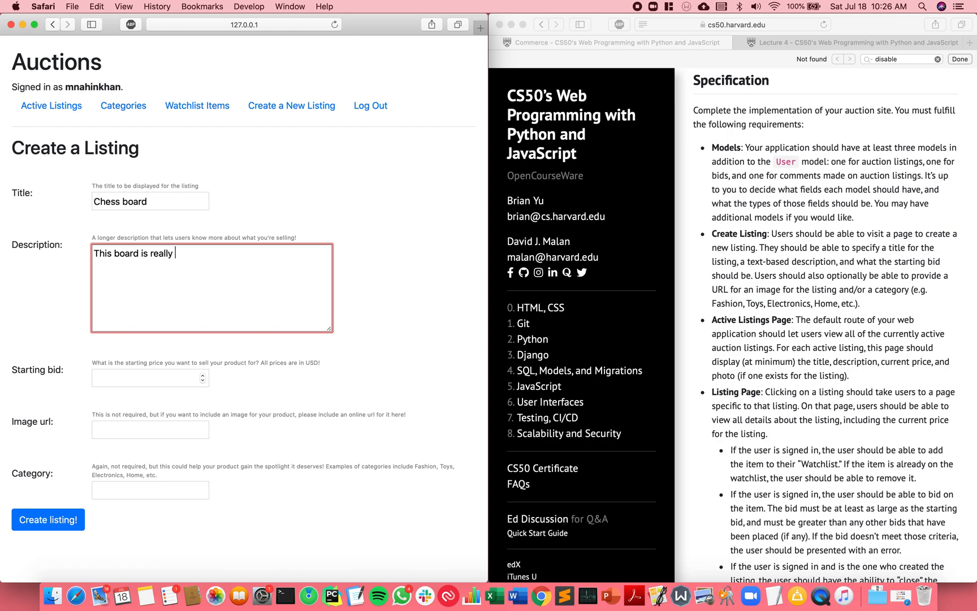
{"action": "type", "text": "nice it has 64 s"}
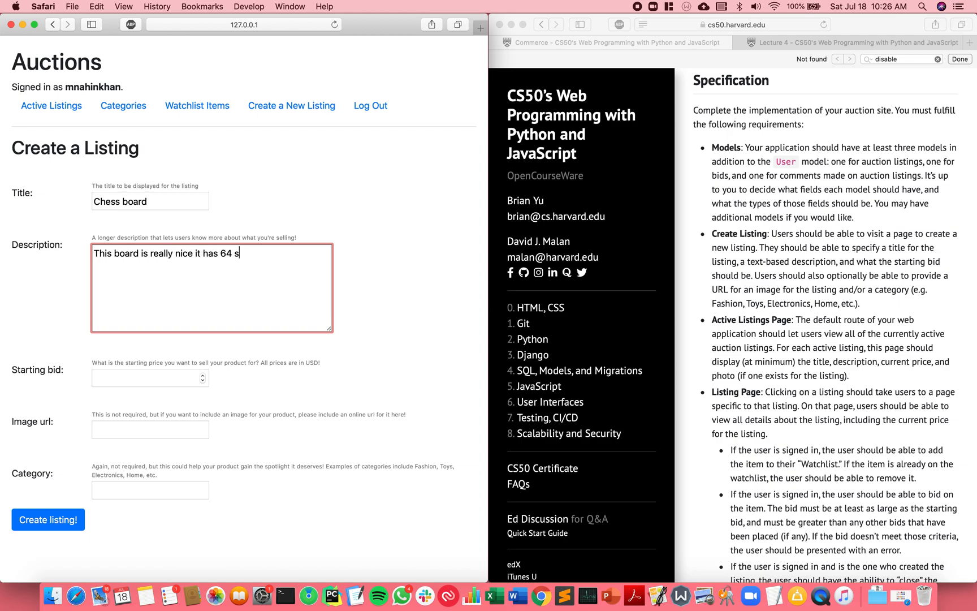
{"action": "type", "text": "quares!"}
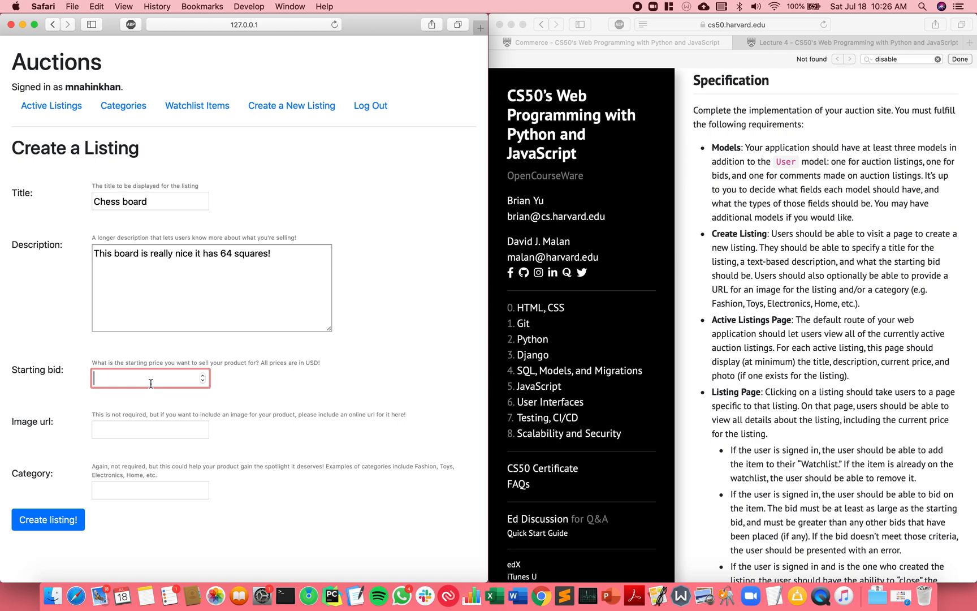
- Enter starting bid 10, image board_opening_staunton.jpg and category Toys
{"action": "type", "text": "10"}
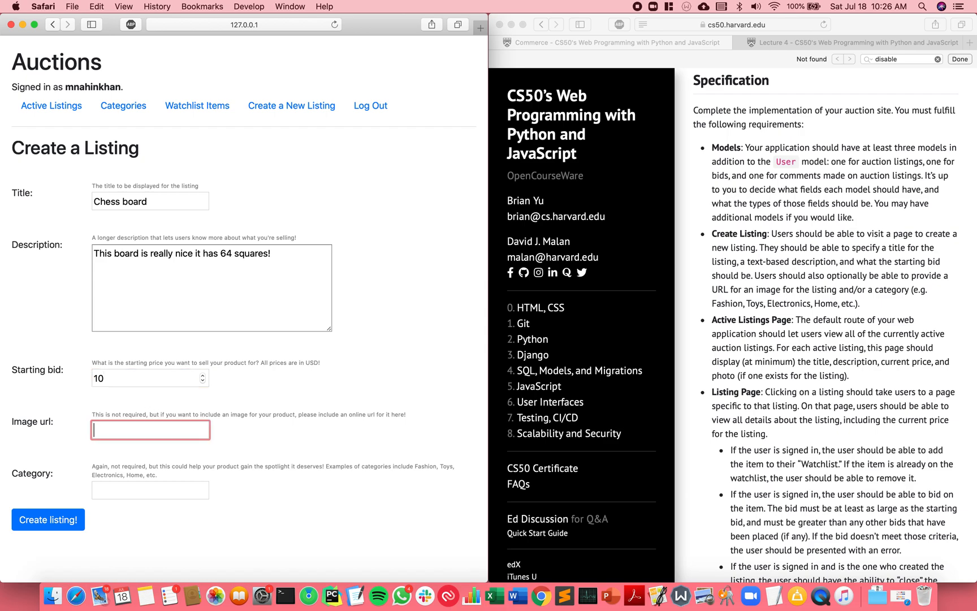
{"action": "type", "text": "board_opening_staunton.jpg"}
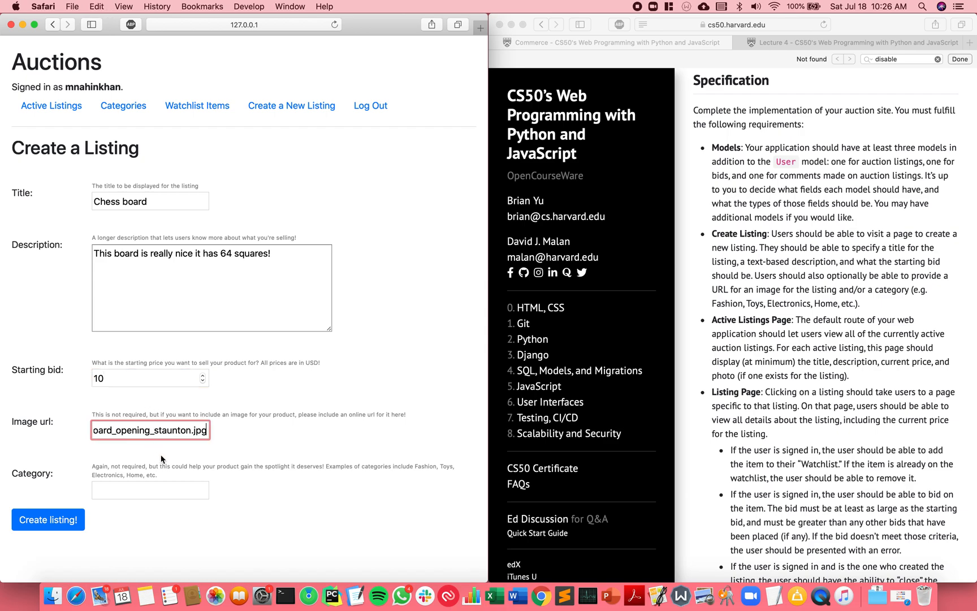
{"action": "left_click", "coordinate": [149, 490]}
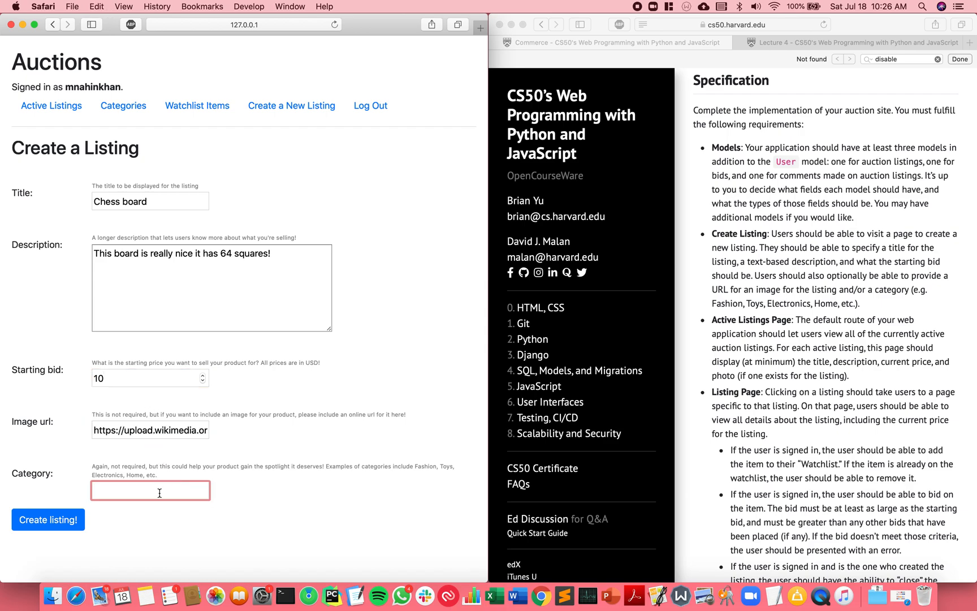
{"action": "type", "text": "Toys"}
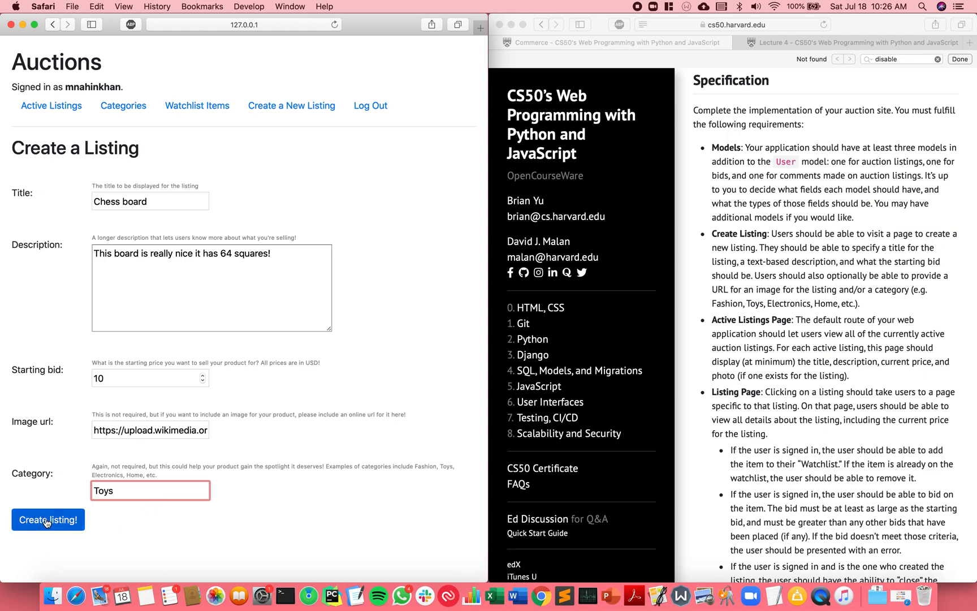
- Create the Chess board listing, scroll Active Listings, and bring up a second signed-out window
{"action": "left_click", "coordinate": [48, 519]}
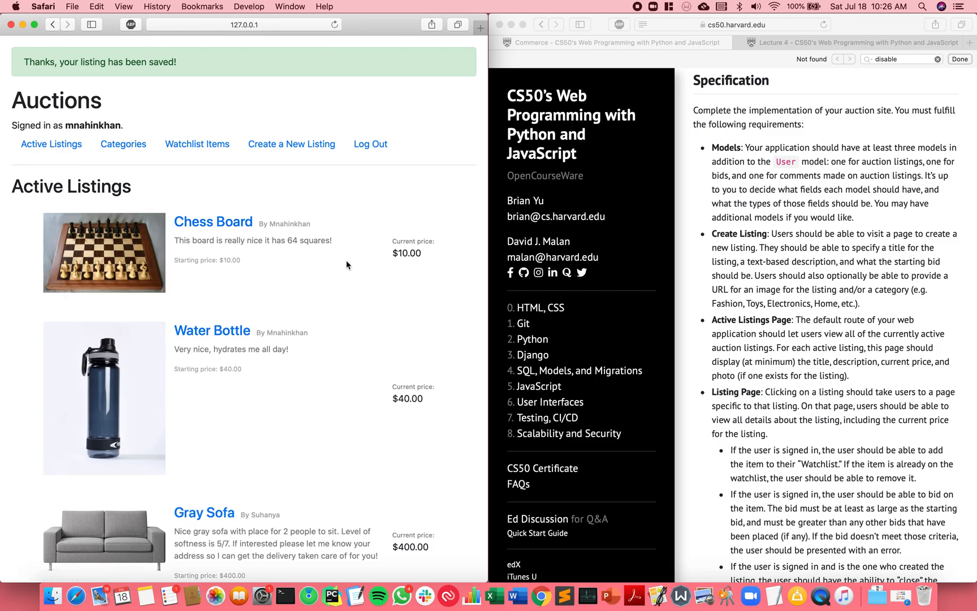
{"action": "scroll", "scroll_direction": "down", "scroll_amount": 3}
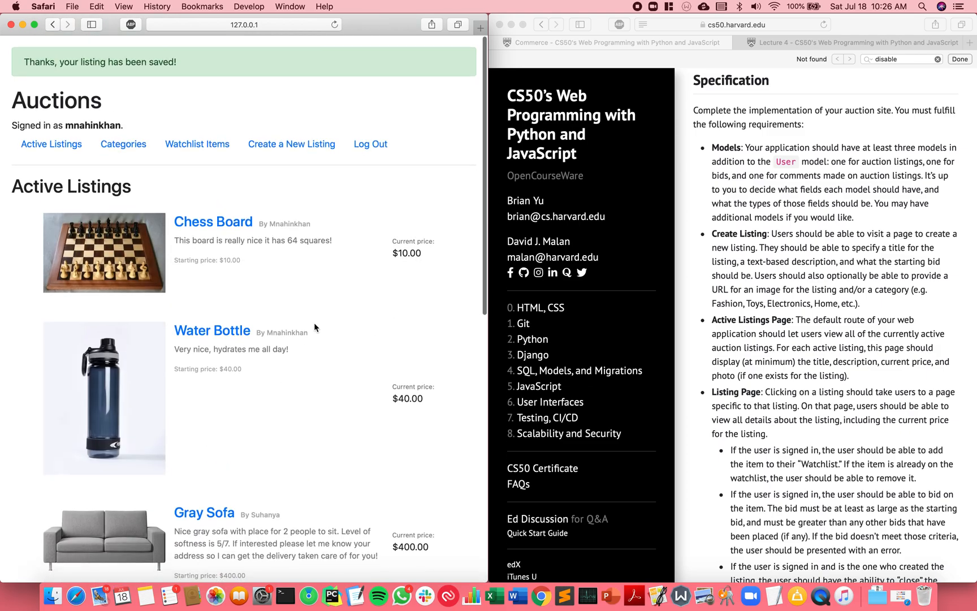
{"action": "scroll", "scroll_direction": "down", "scroll_amount": 3}
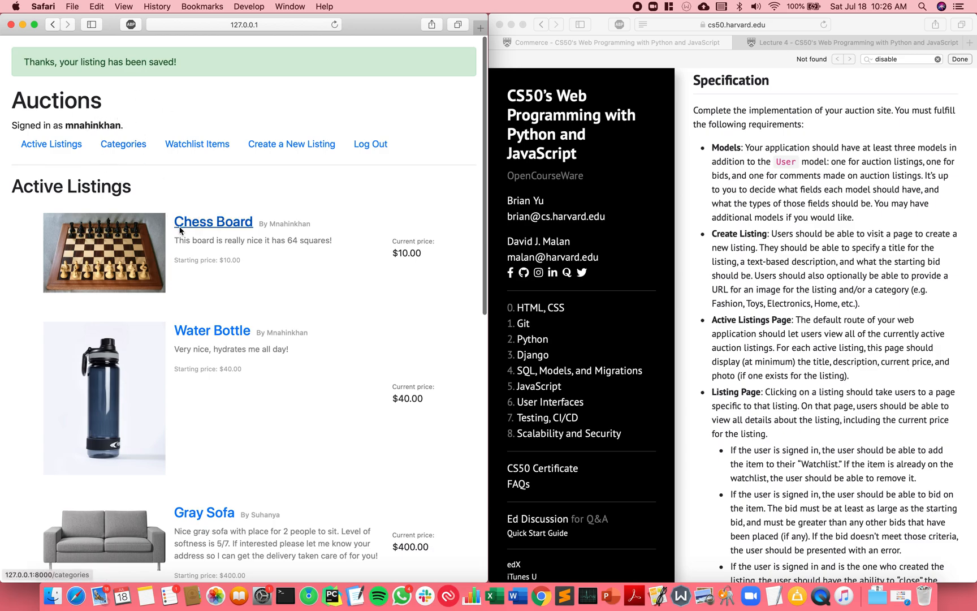
{"action": "mouse_move", "coordinate": [341, 293]}
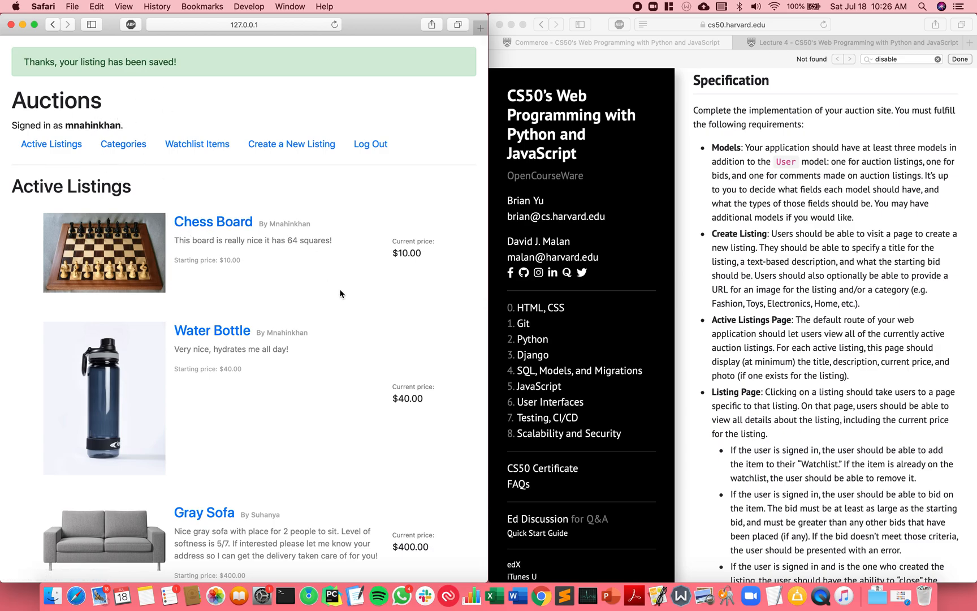
{"action": "left_click", "coordinate": [243, 24]}
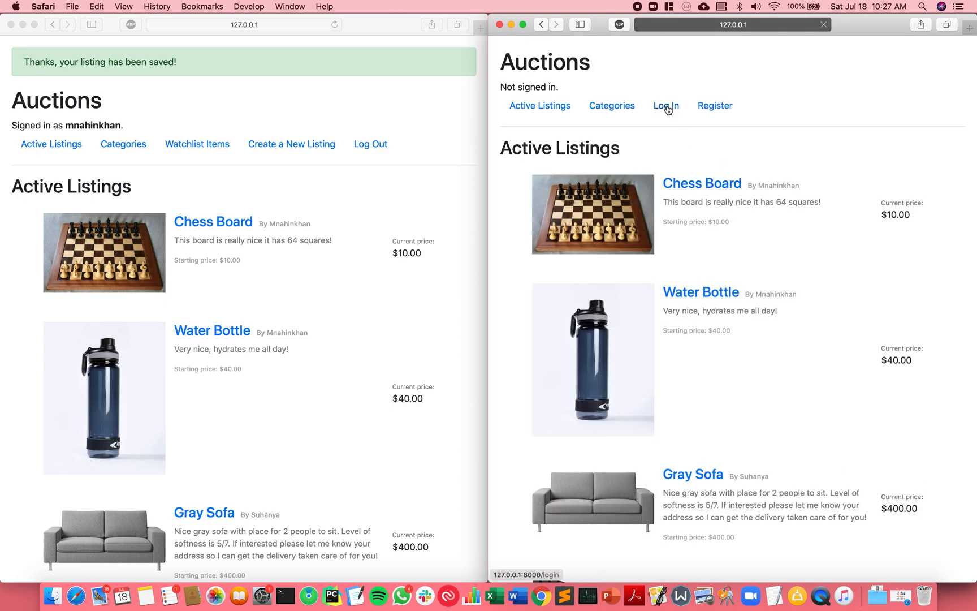
- In the second window, log in with the other user's saved account
{"action": "left_click", "coordinate": [666, 106]}
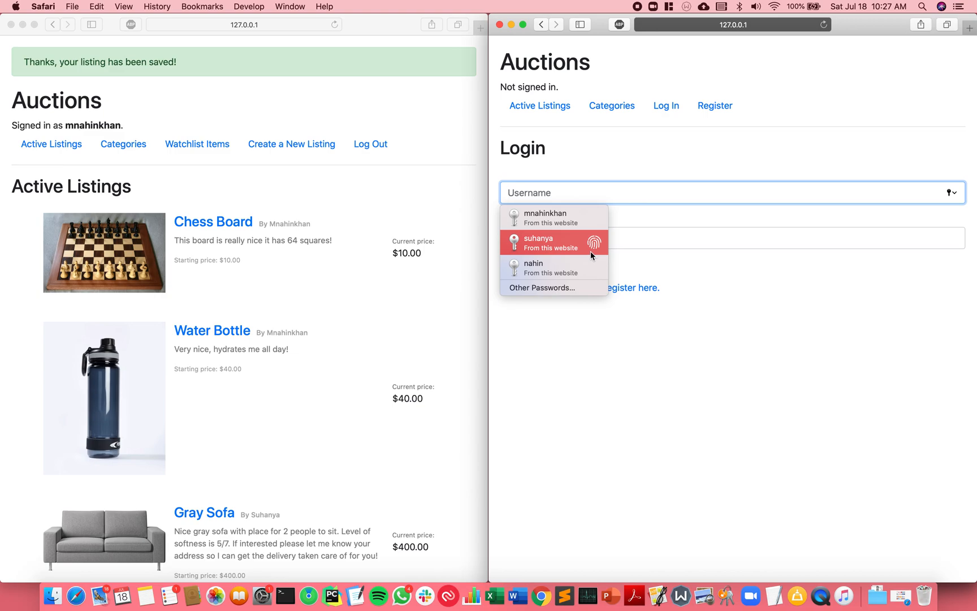
{"action": "left_click", "coordinate": [539, 242]}
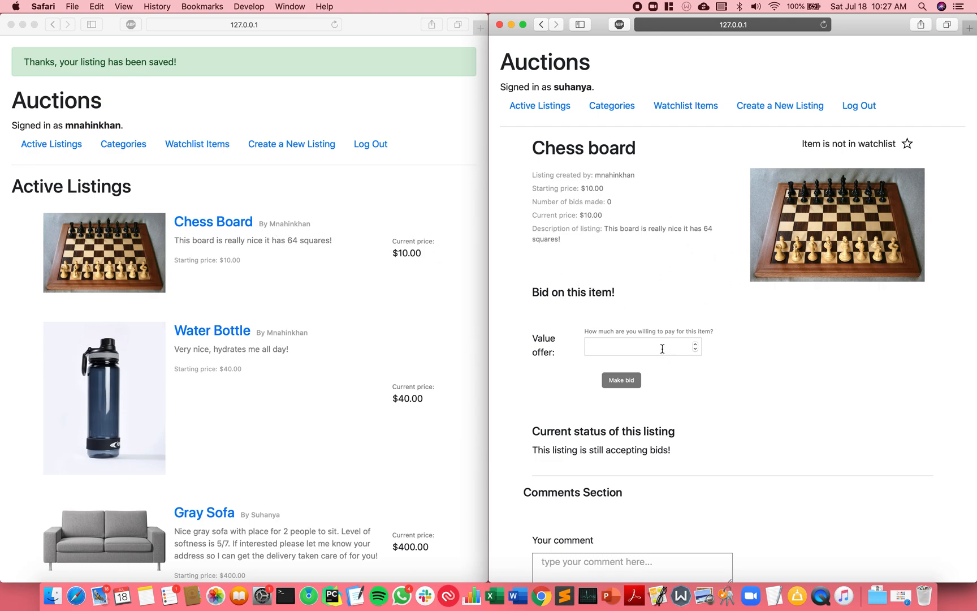
- Attempt a bid of 9, then place a $12 bid on the Chess board
{"action": "left_click", "coordinate": [642, 347]}
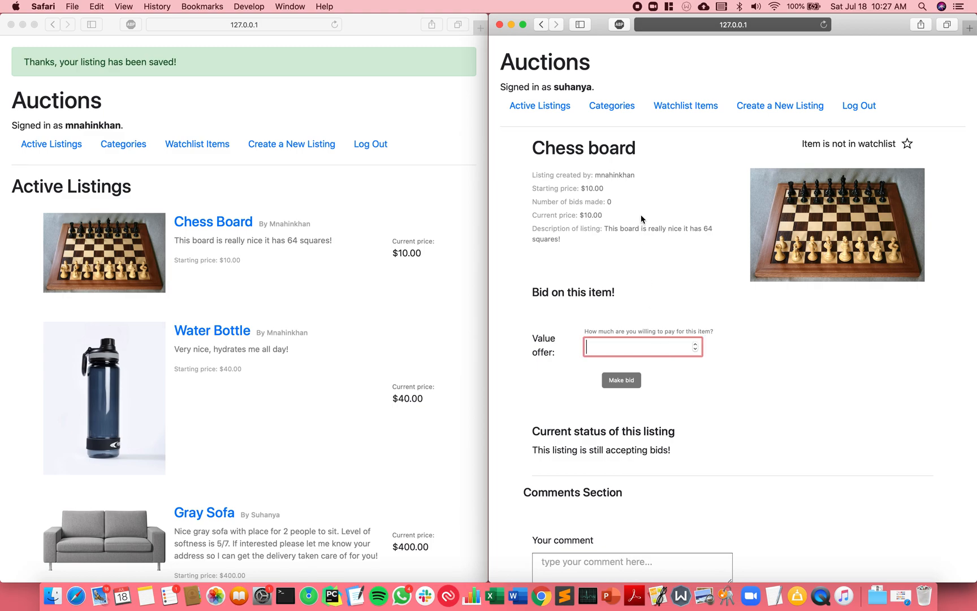
{"action": "mouse_move", "coordinate": [631, 186]}
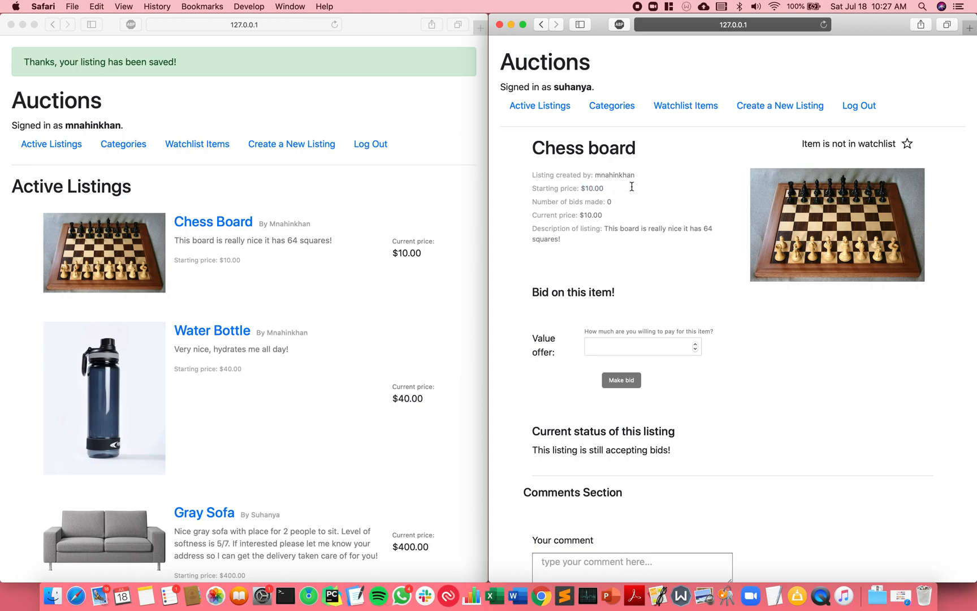
{"action": "type", "text": "9"}
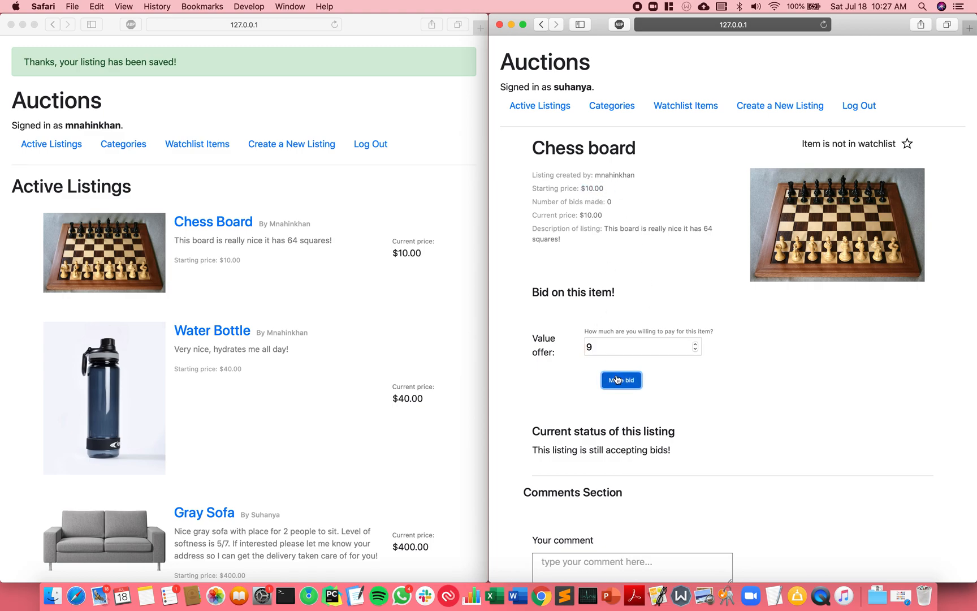
{"action": "left_click", "coordinate": [622, 380]}
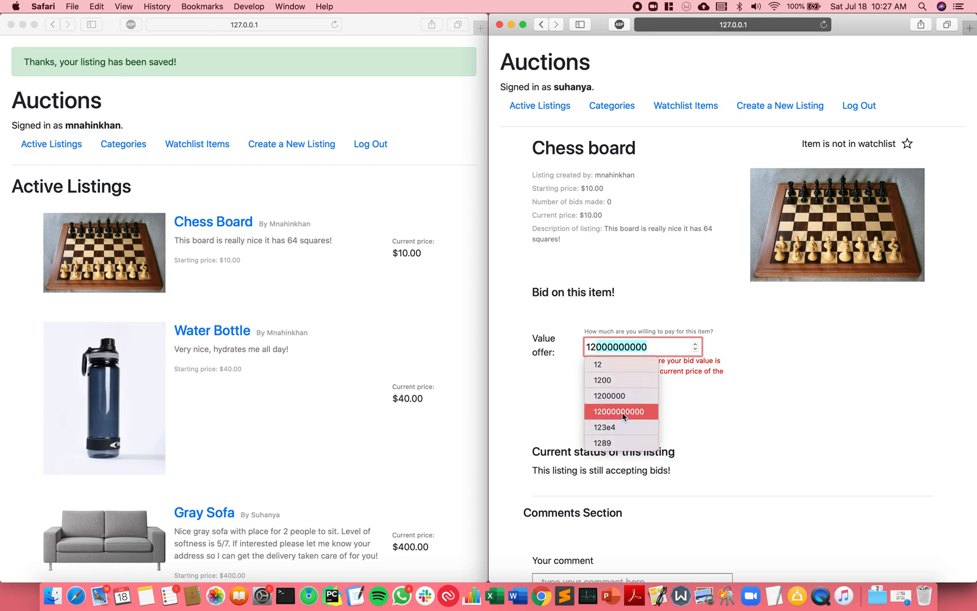
{"action": "left_click", "coordinate": [597, 365]}
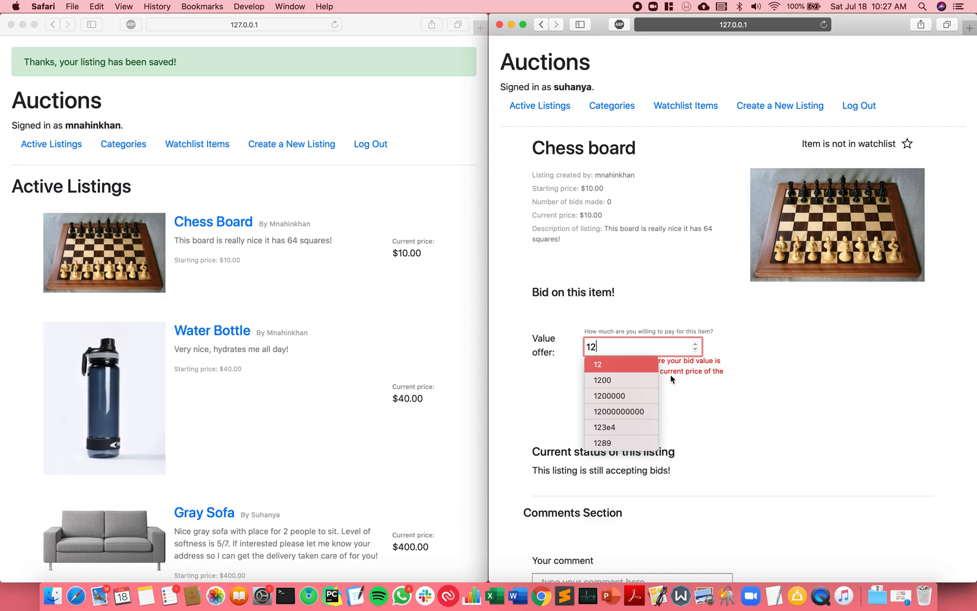
{"action": "left_click", "coordinate": [621, 418]}
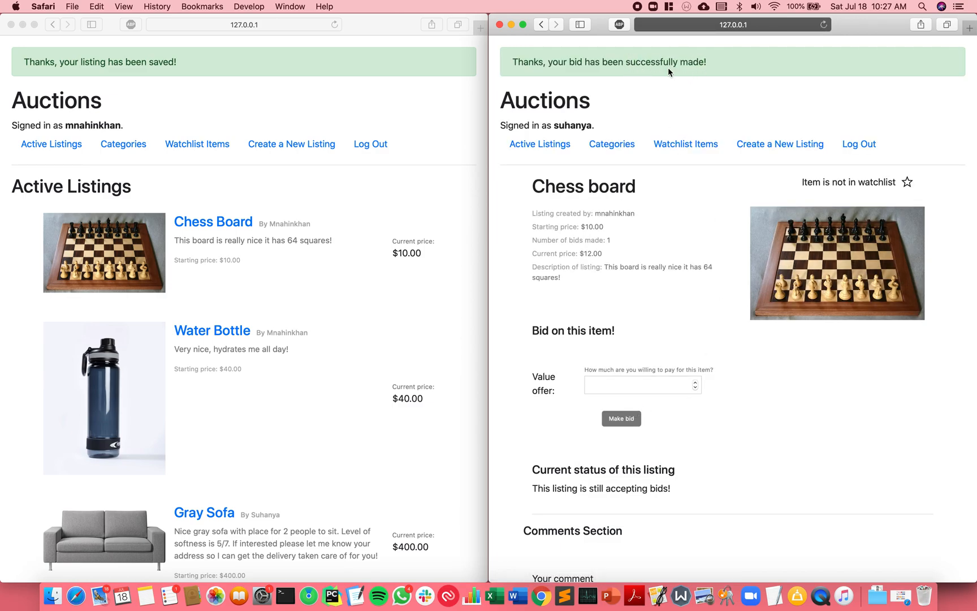
{"action": "mouse_move", "coordinate": [609, 251]}
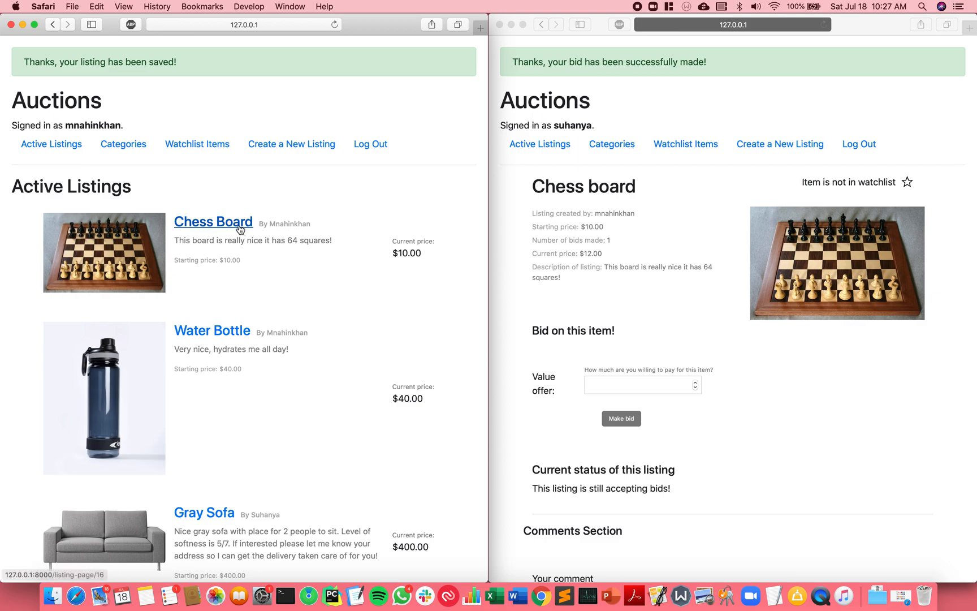
- Open the Chess Board listing as its seller and close the auction
{"action": "left_click", "coordinate": [213, 222]}
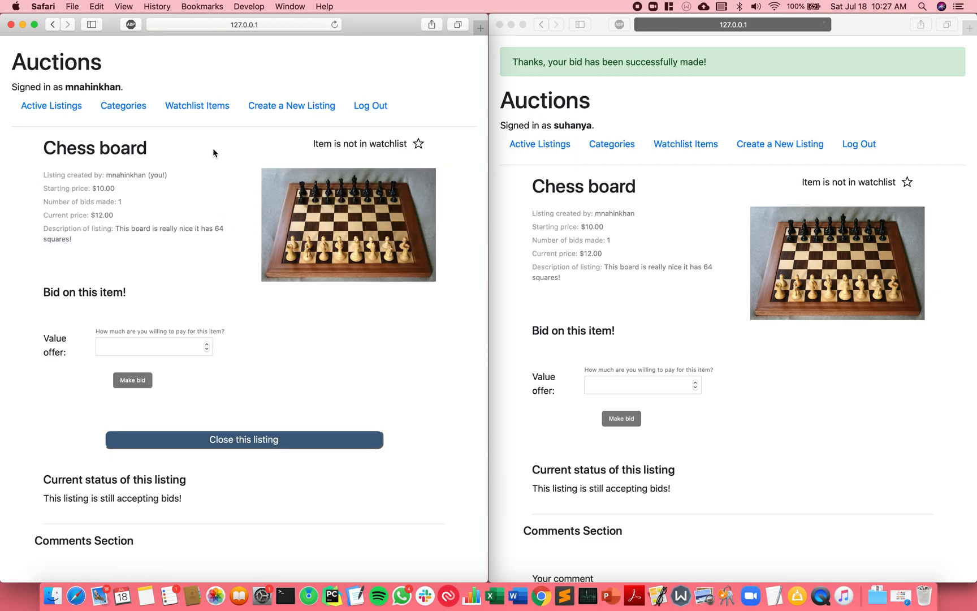
{"action": "mouse_move", "coordinate": [283, 262]}
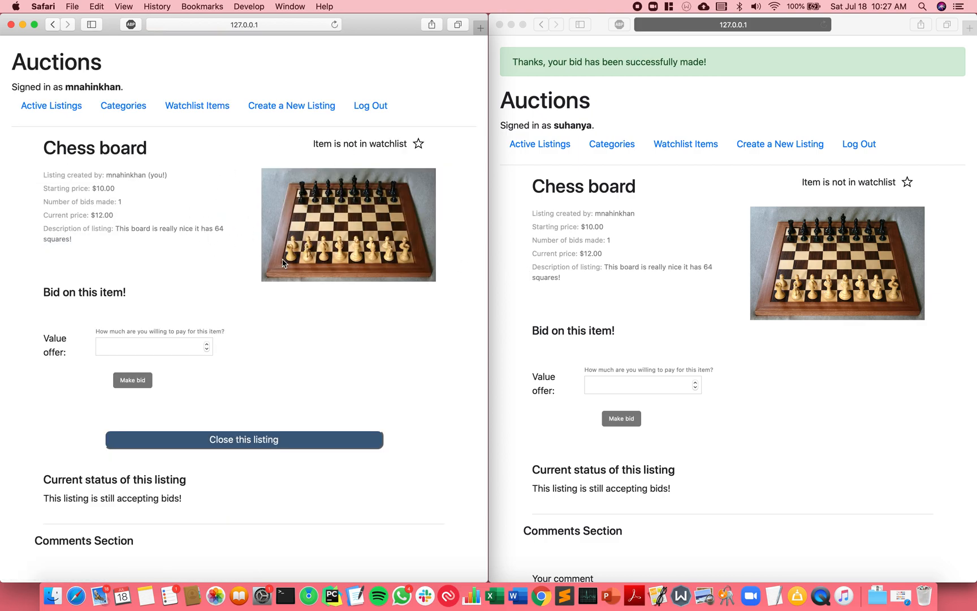
{"action": "mouse_move", "coordinate": [471, 574]}
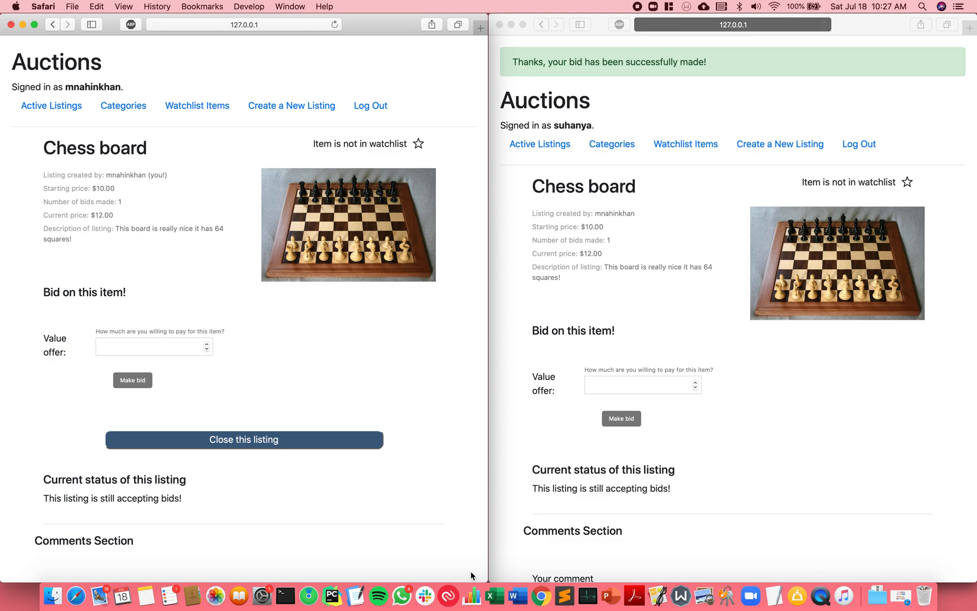
{"action": "mouse_move", "coordinate": [250, 446]}
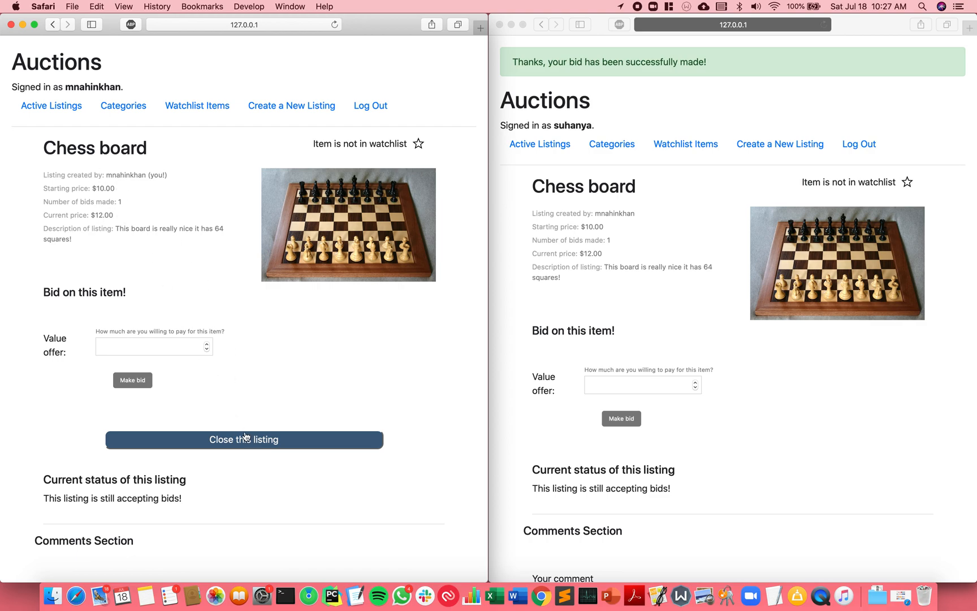
{"action": "left_click", "coordinate": [244, 439]}
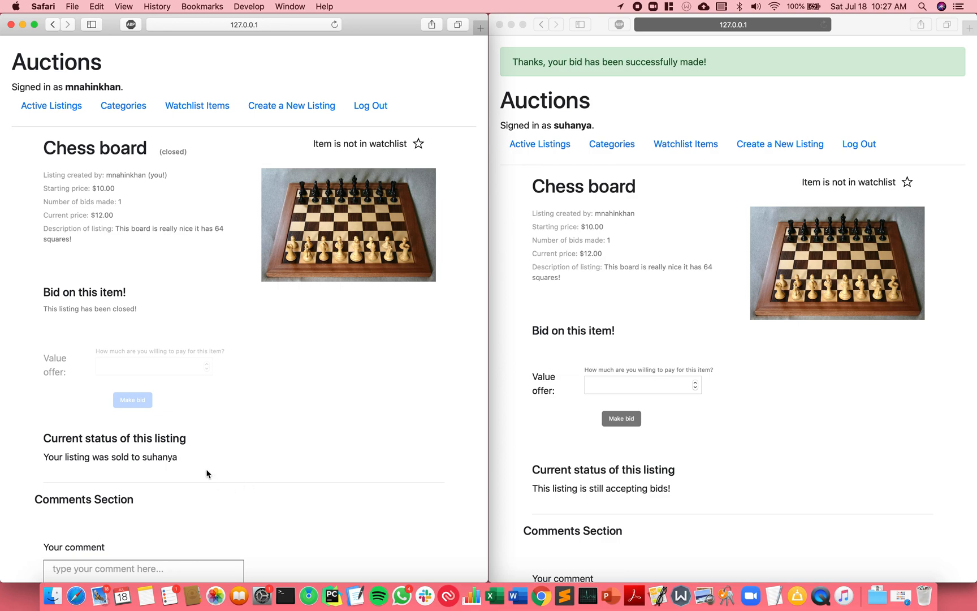
{"action": "mouse_move", "coordinate": [226, 439]}
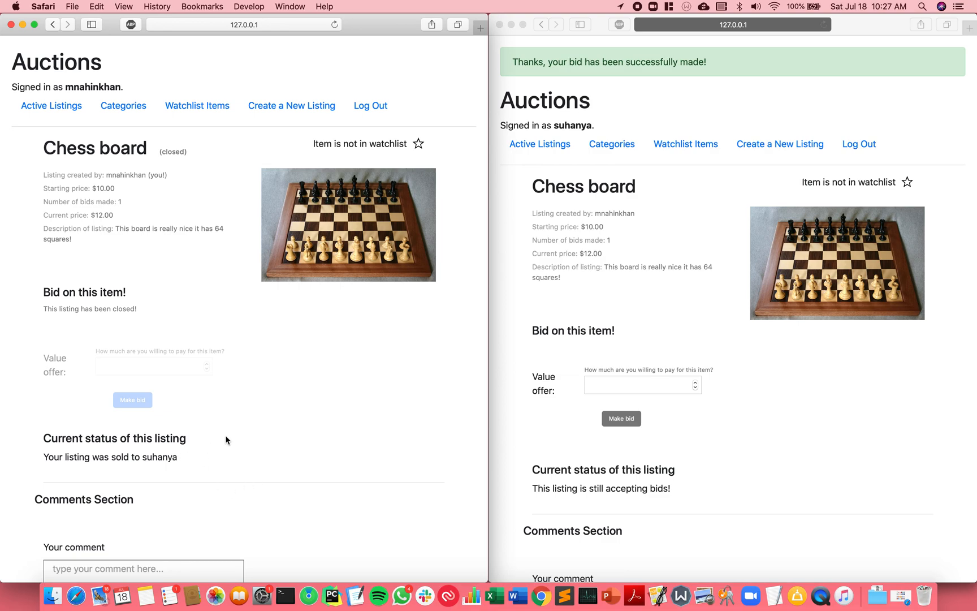
{"action": "double_click", "coordinate": [56, 457]}
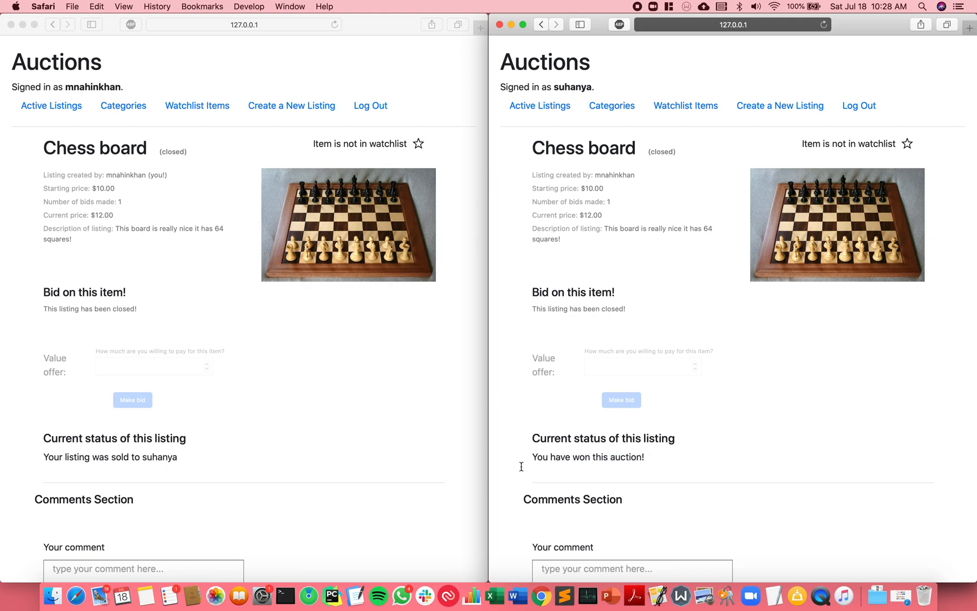
{"action": "mouse_move", "coordinate": [747, 446]}
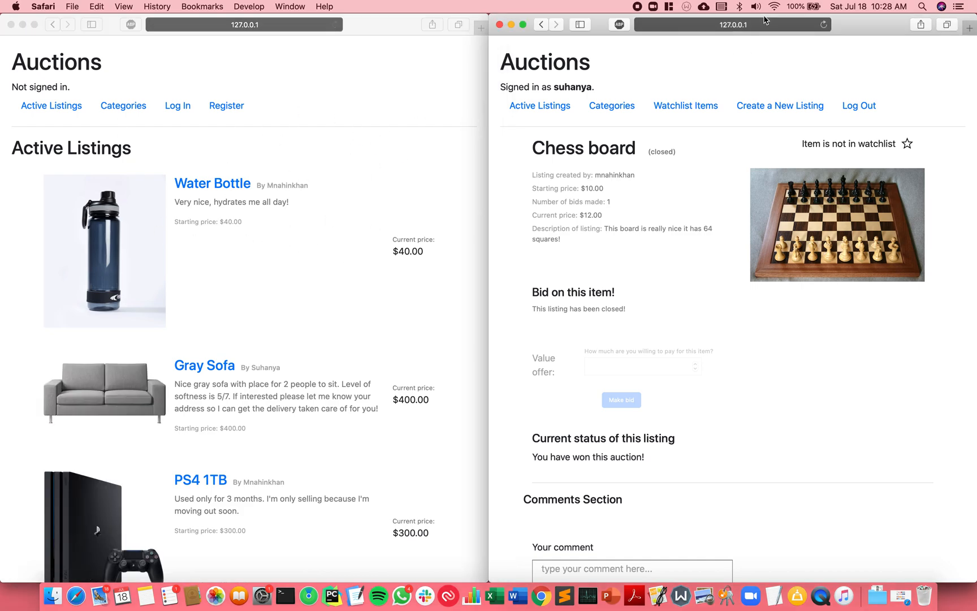
- Reload the bidder's Chess board page to show 'You have won this auction!'
{"action": "left_click", "coordinate": [732, 25]}
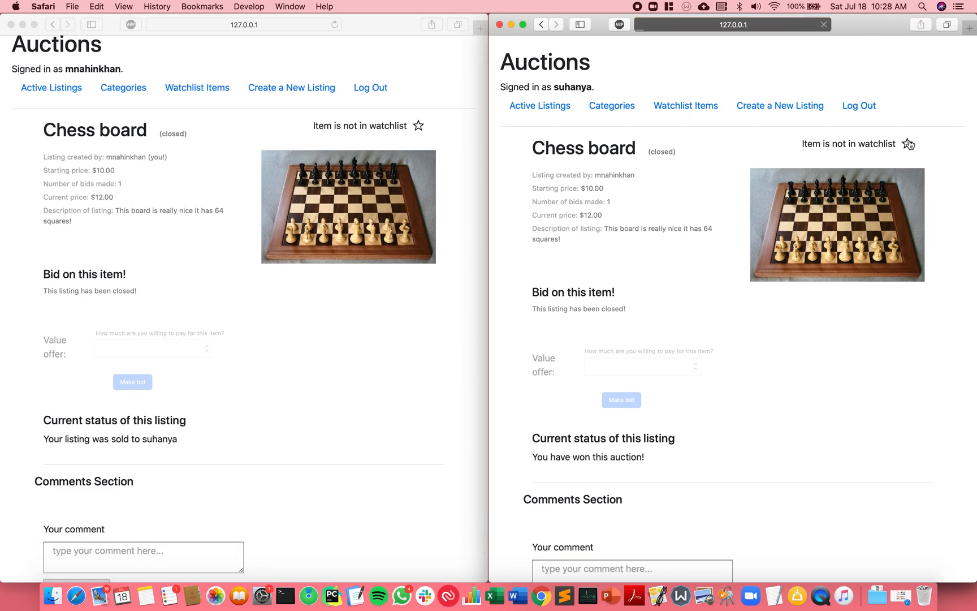
- Star the won Chess board, view both watchlists, and open Yoyo and Chess board
{"action": "left_click", "coordinate": [907, 143]}
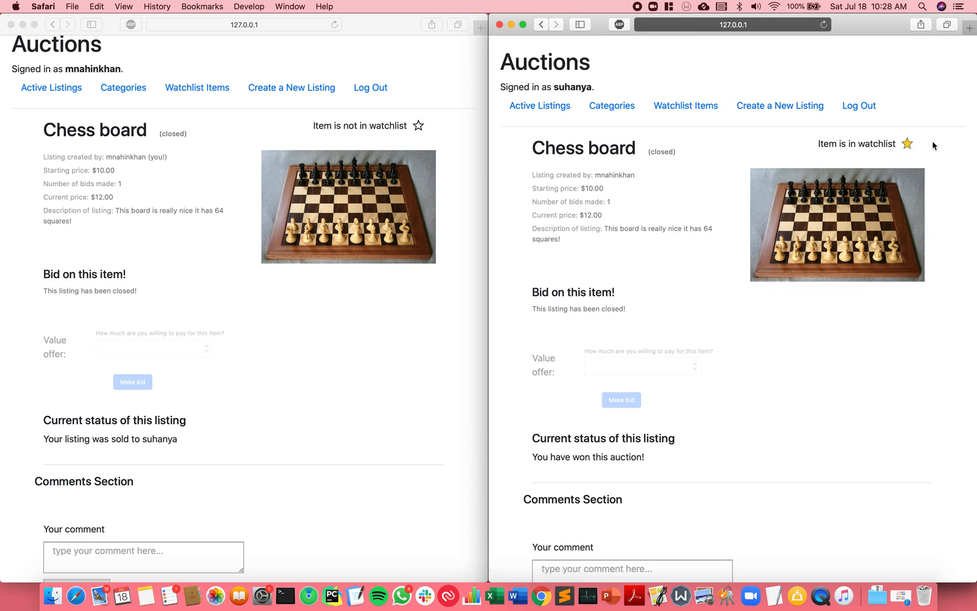
{"action": "mouse_move", "coordinate": [689, 126]}
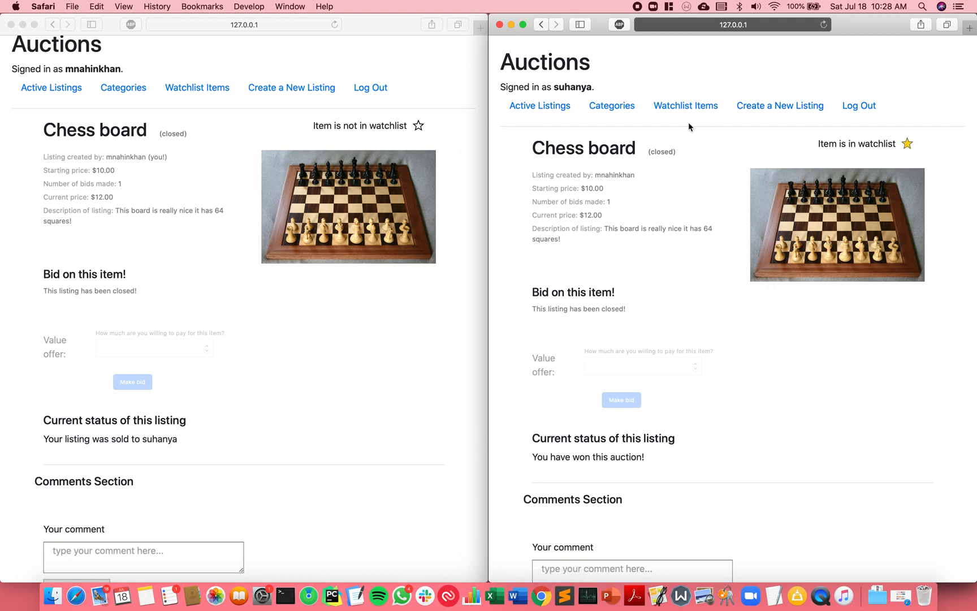
{"action": "left_click", "coordinate": [685, 105]}
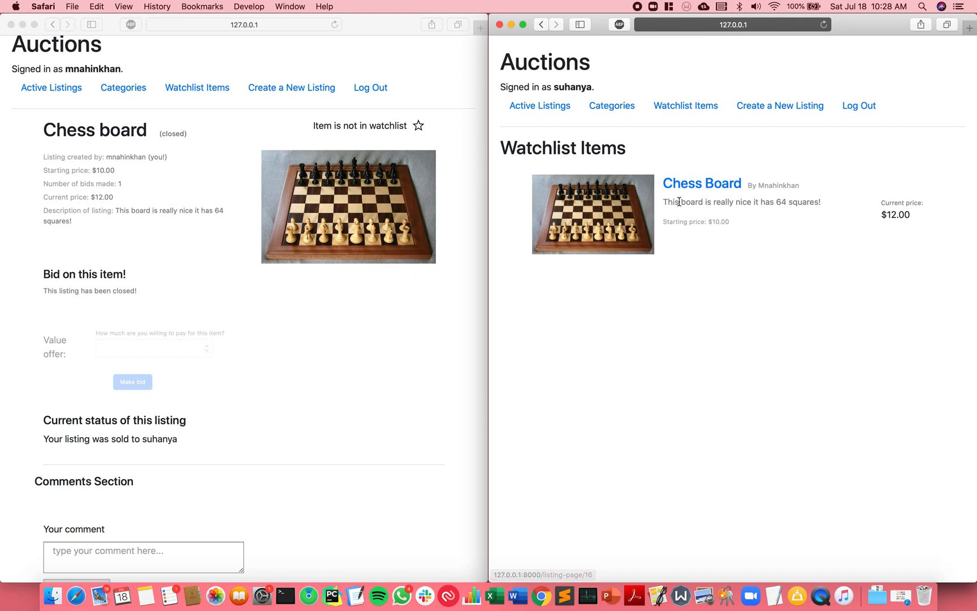
{"action": "left_click", "coordinate": [197, 87]}
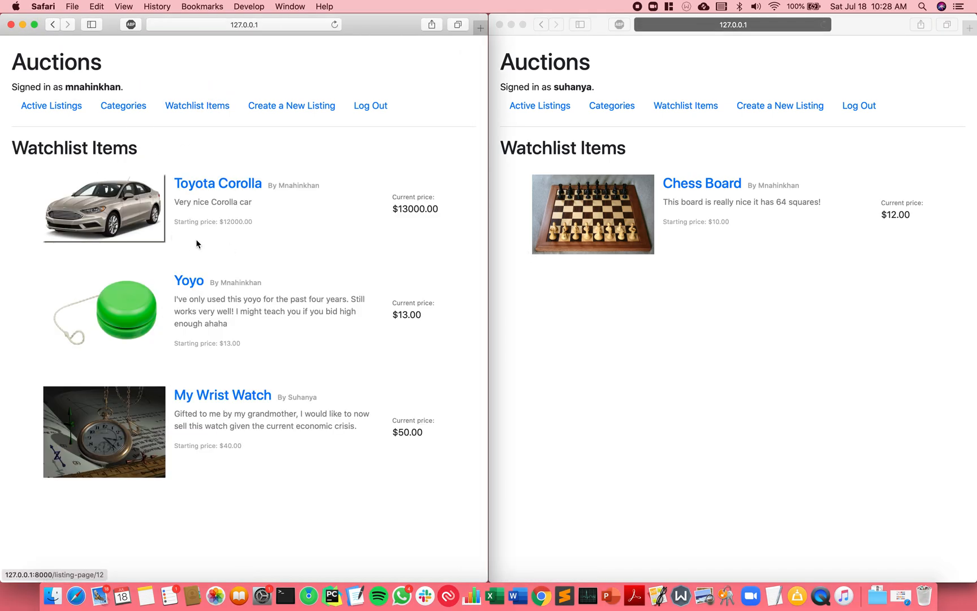
{"action": "mouse_move", "coordinate": [305, 331]}
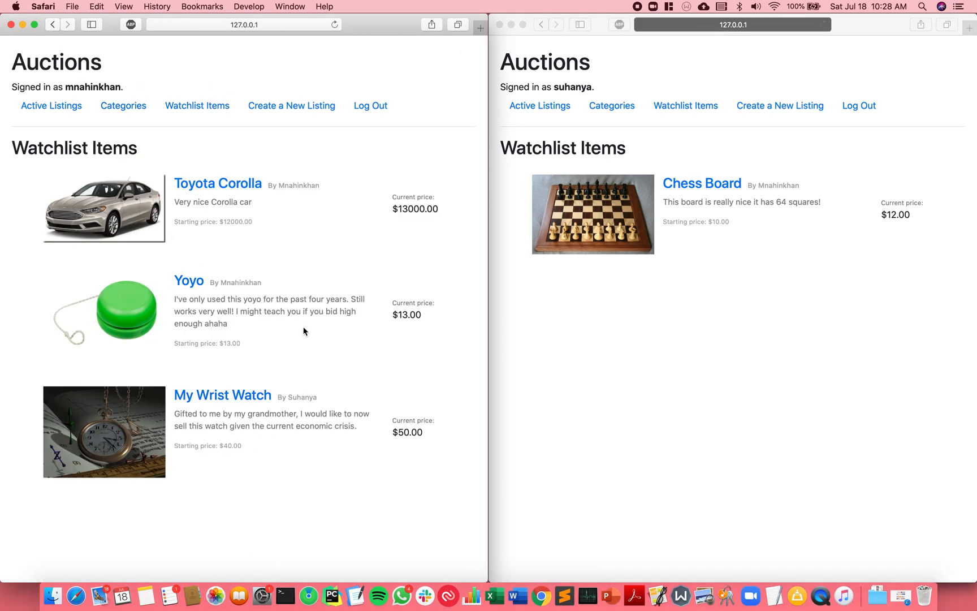
{"action": "left_click", "coordinate": [189, 280]}
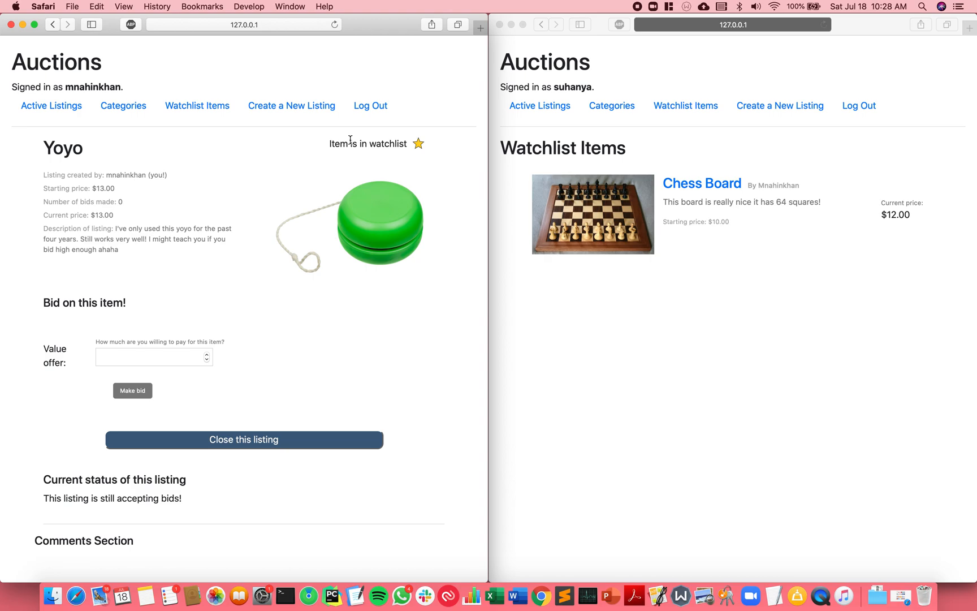
{"action": "left_click", "coordinate": [701, 183]}
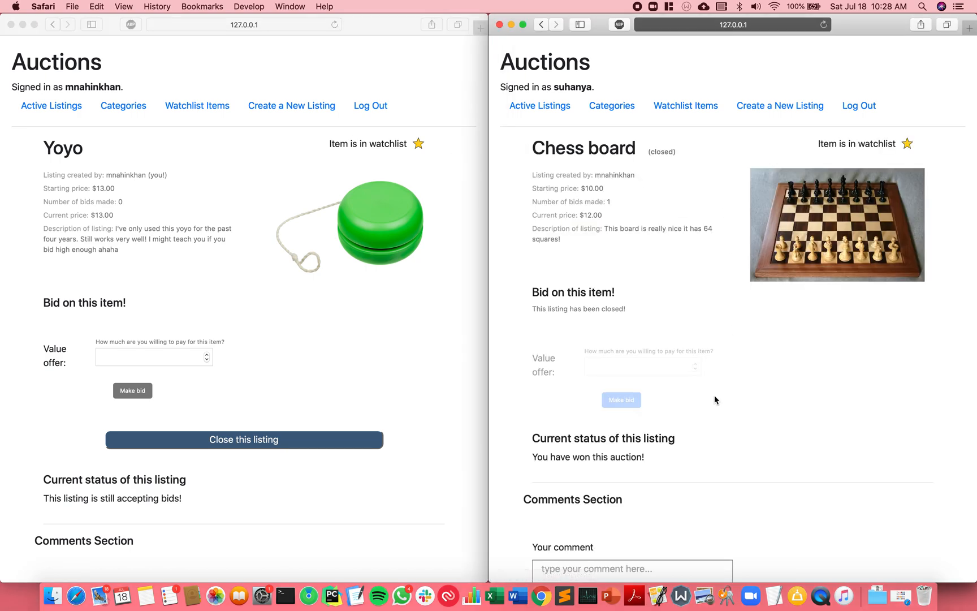
{"action": "scroll", "scroll_direction": "down", "scroll_amount": 3}
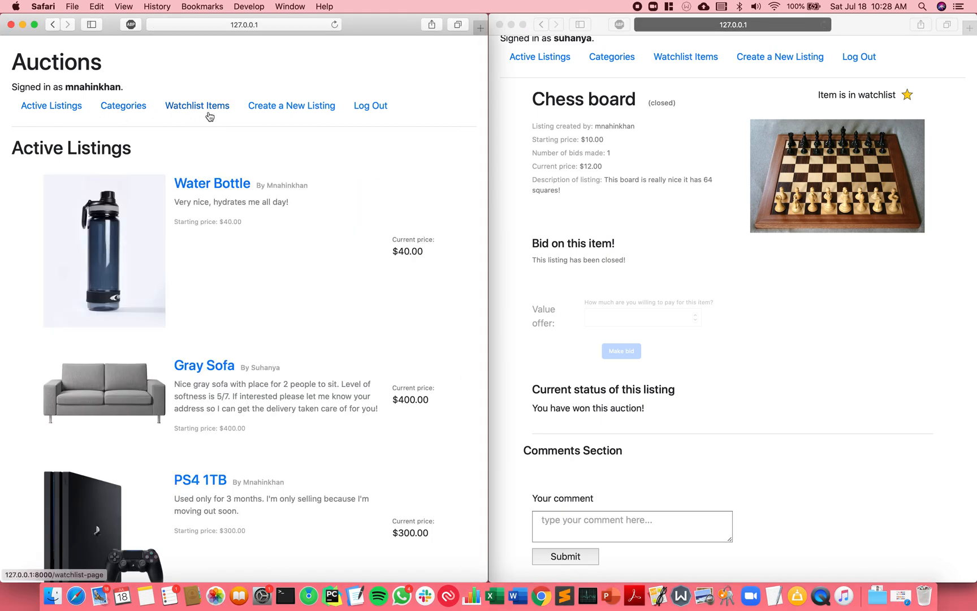
- Return the seller to the Chess board and comment 'Does anyone wan…'
{"action": "left_click", "coordinate": [197, 106]}
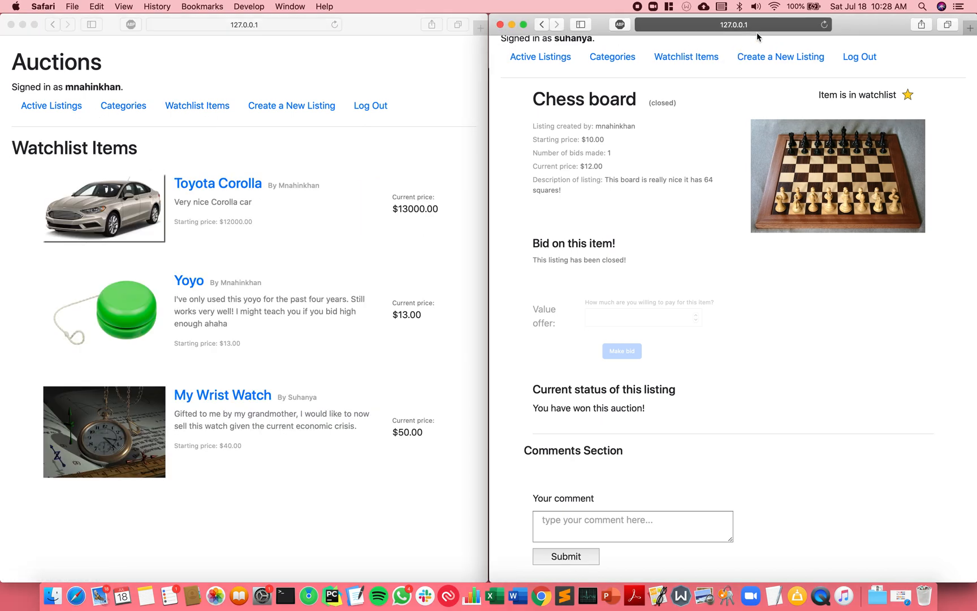
{"action": "left_click", "coordinate": [733, 24]}
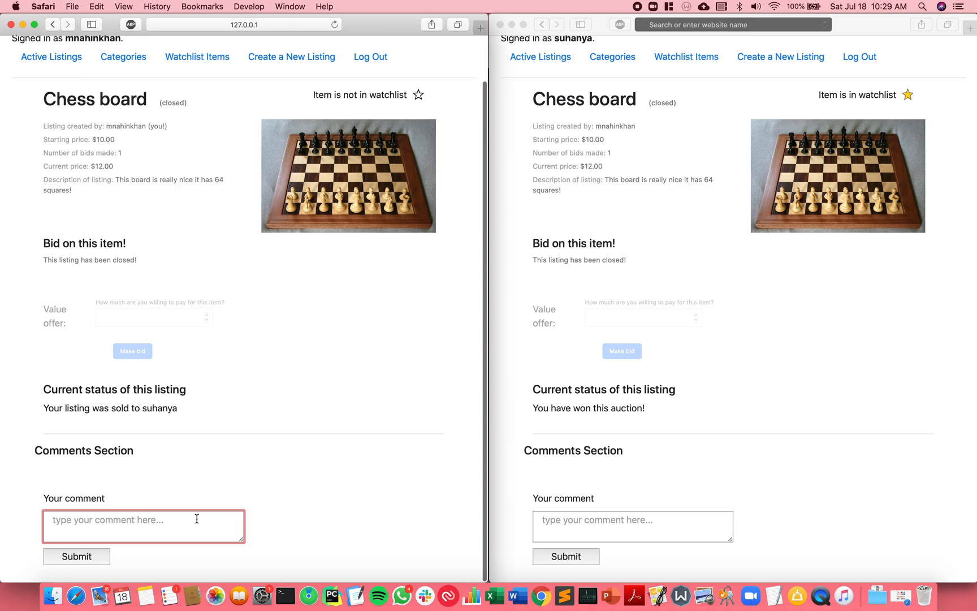
{"action": "type", "text": "D"}
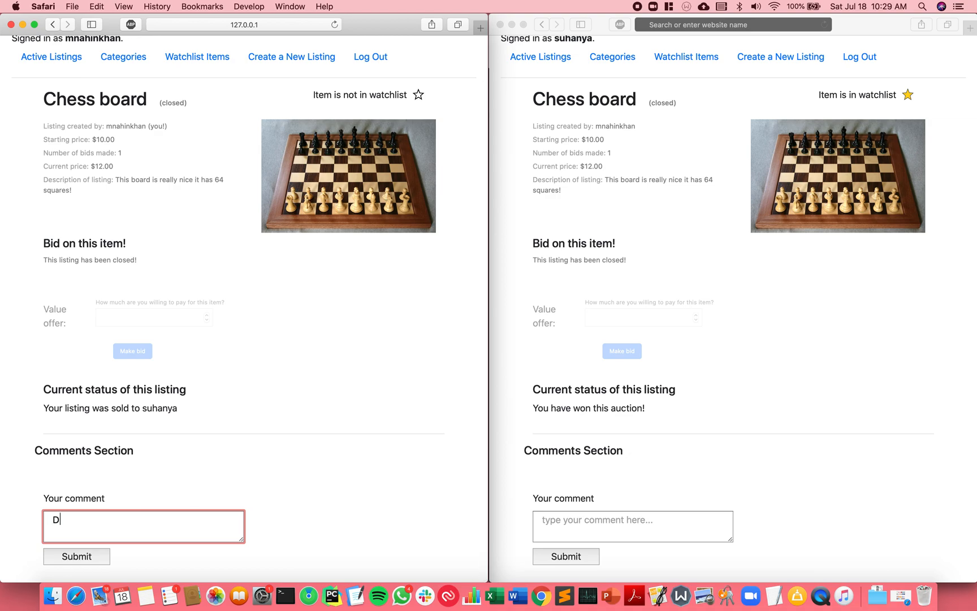
{"action": "type", "text": "oes anyone wan"}
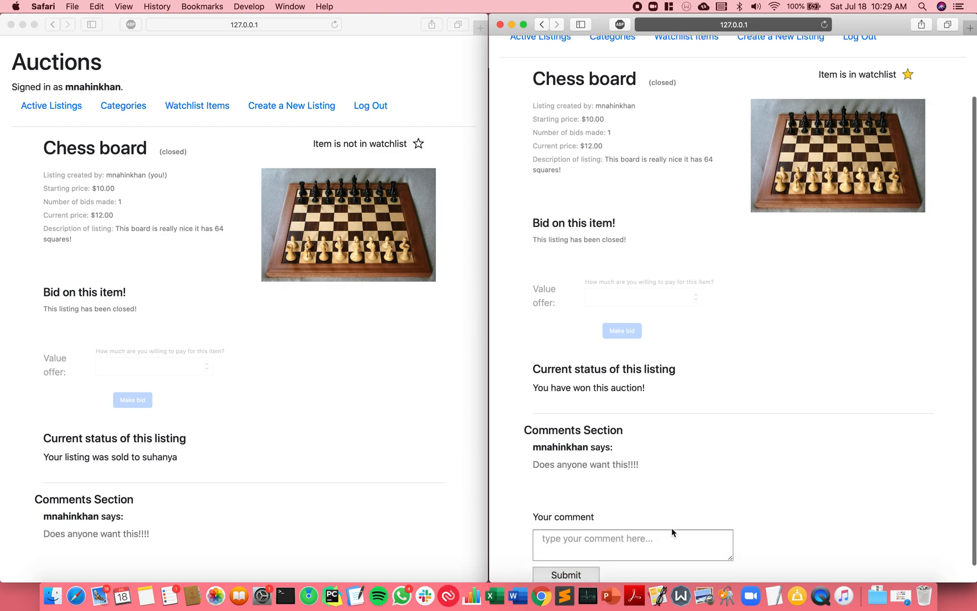
- Post the winner's reply 'Yea I really do!' on the Chess board
{"action": "type", "text": "Yea"}
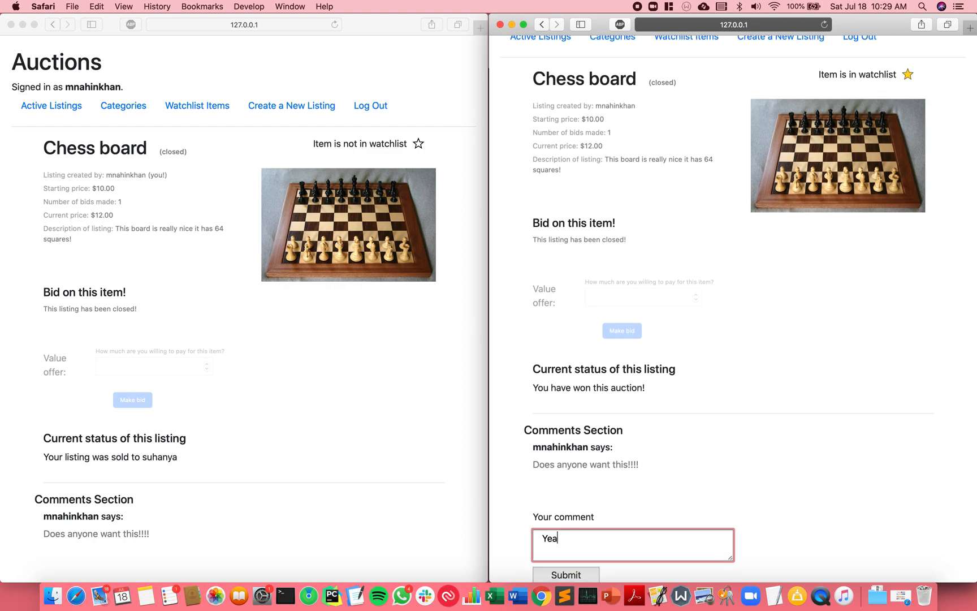
{"action": "type", "text": "I really do!"}
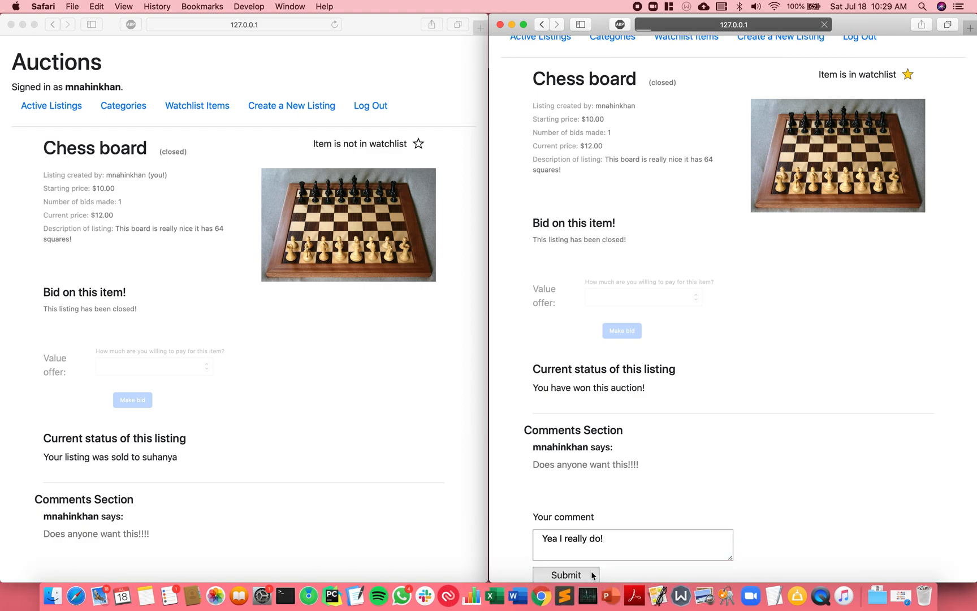
{"action": "left_click", "coordinate": [566, 574]}
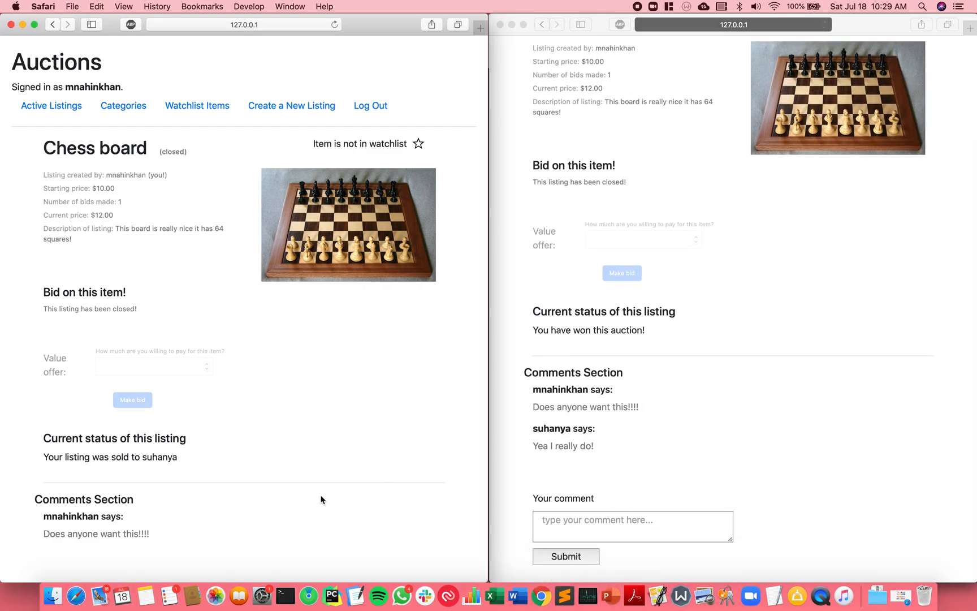
{"action": "scroll", "scroll_direction": "down", "scroll_amount": 3}
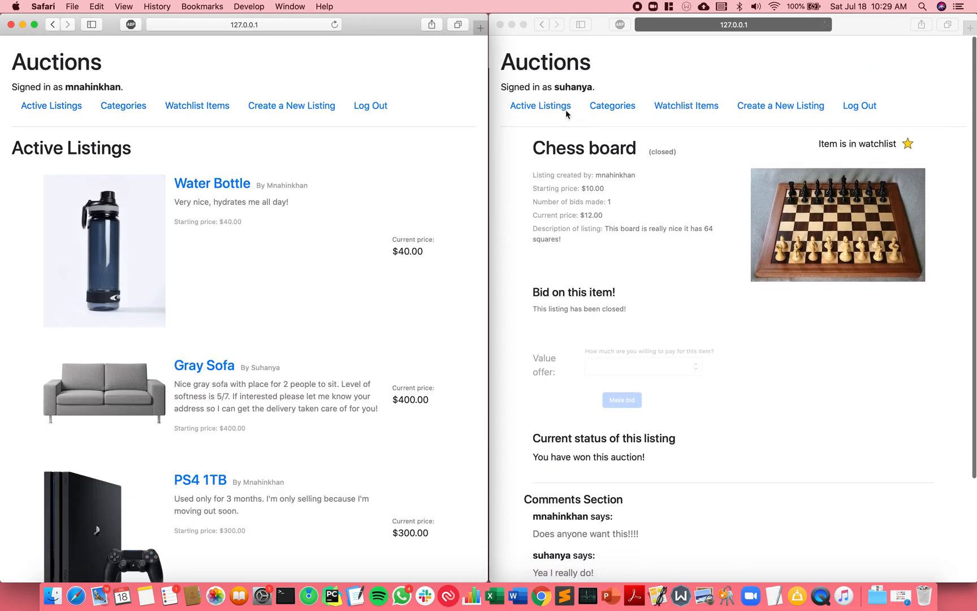
- In the bidder's window, browse the Toys category listings
{"action": "left_click", "coordinate": [611, 105]}
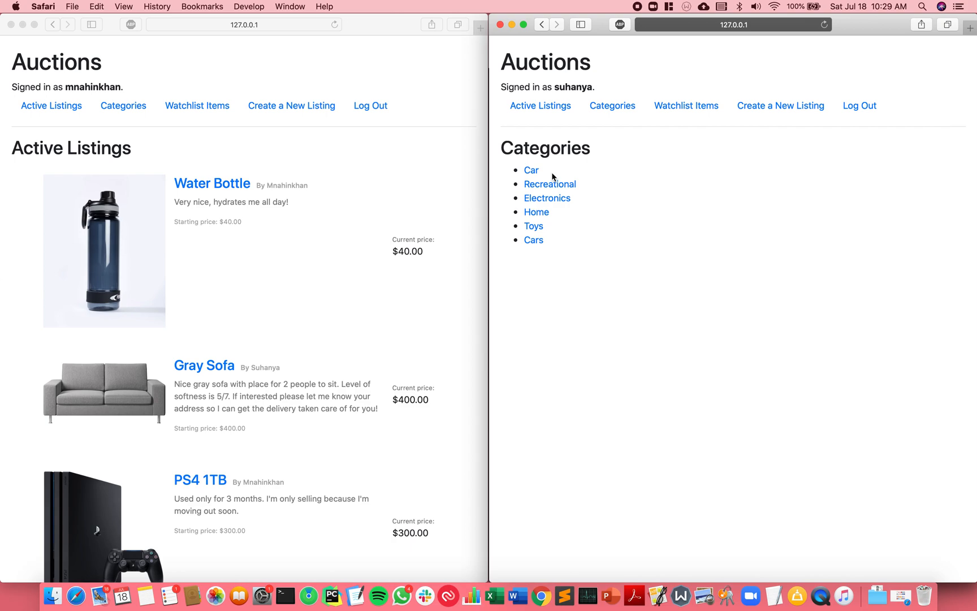
{"action": "mouse_move", "coordinate": [581, 242]}
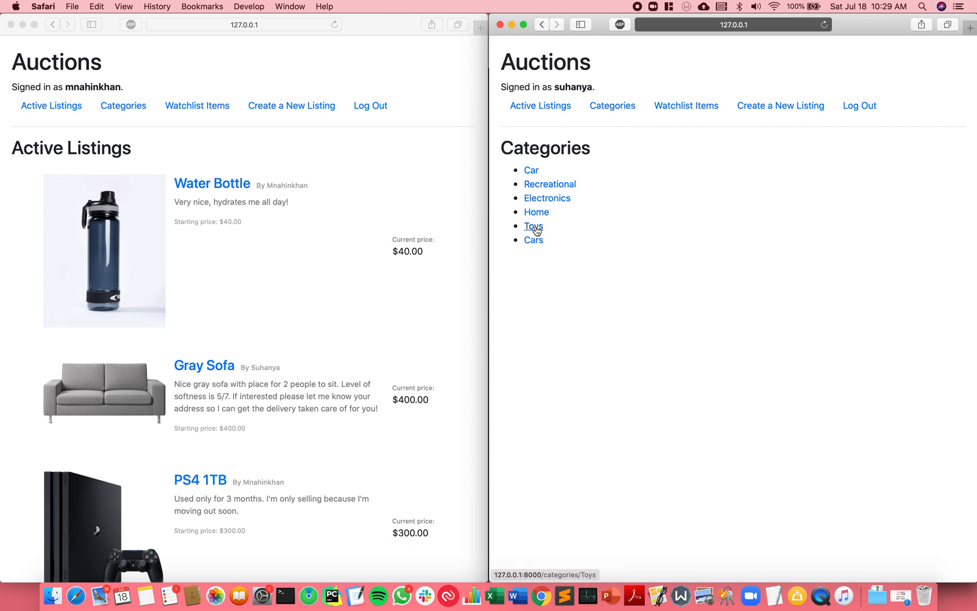
{"action": "left_click", "coordinate": [533, 225]}
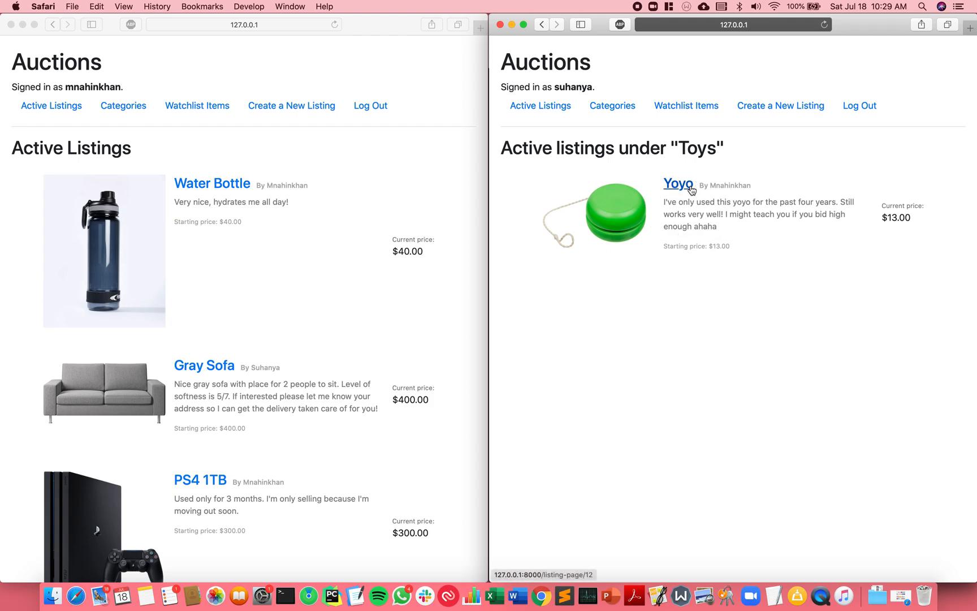
{"action": "left_click", "coordinate": [611, 106]}
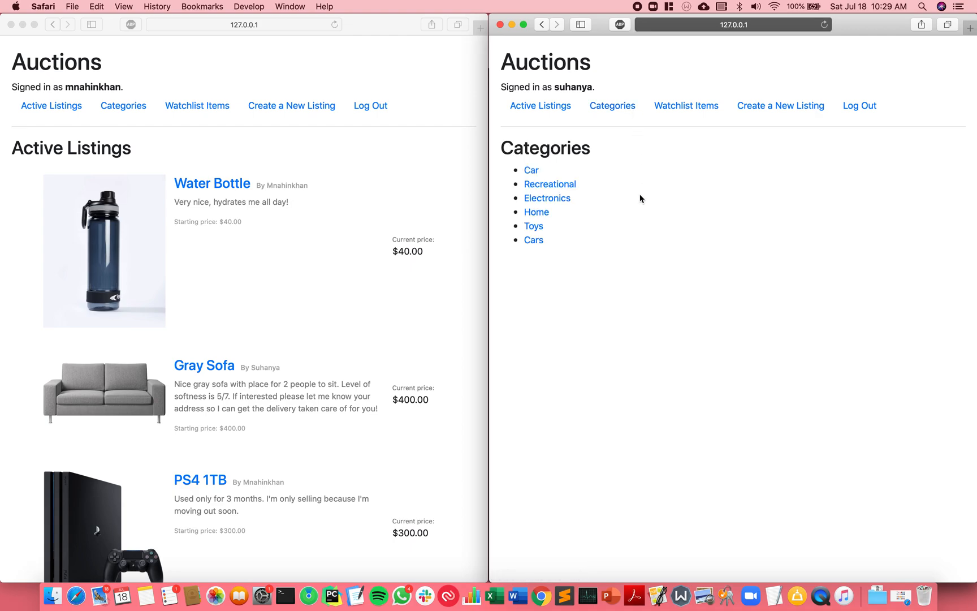
{"action": "left_click", "coordinate": [536, 212]}
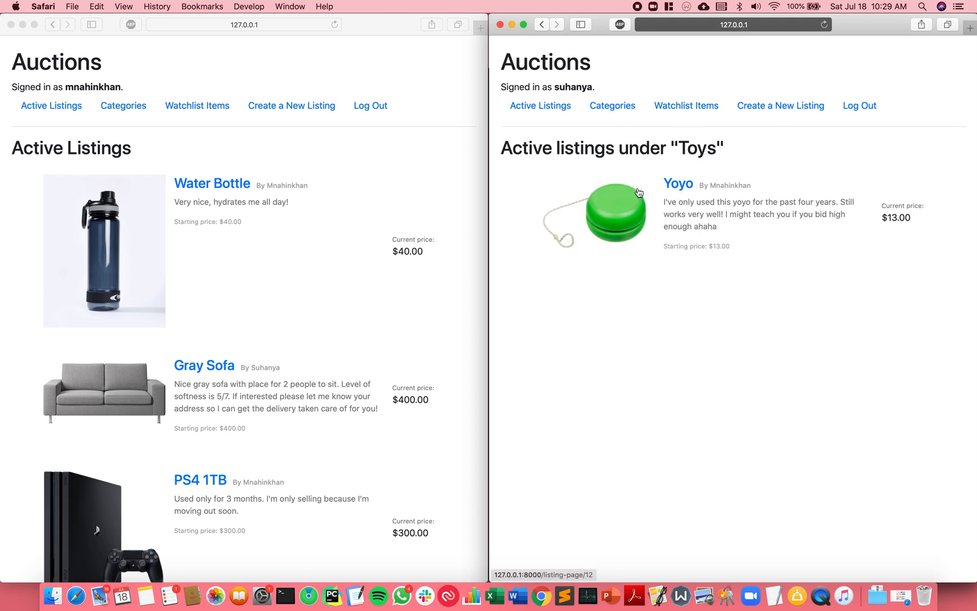
- Go back to Categories, pick Electronics, and open the PS4 1TB listing
{"action": "left_click", "coordinate": [612, 105]}
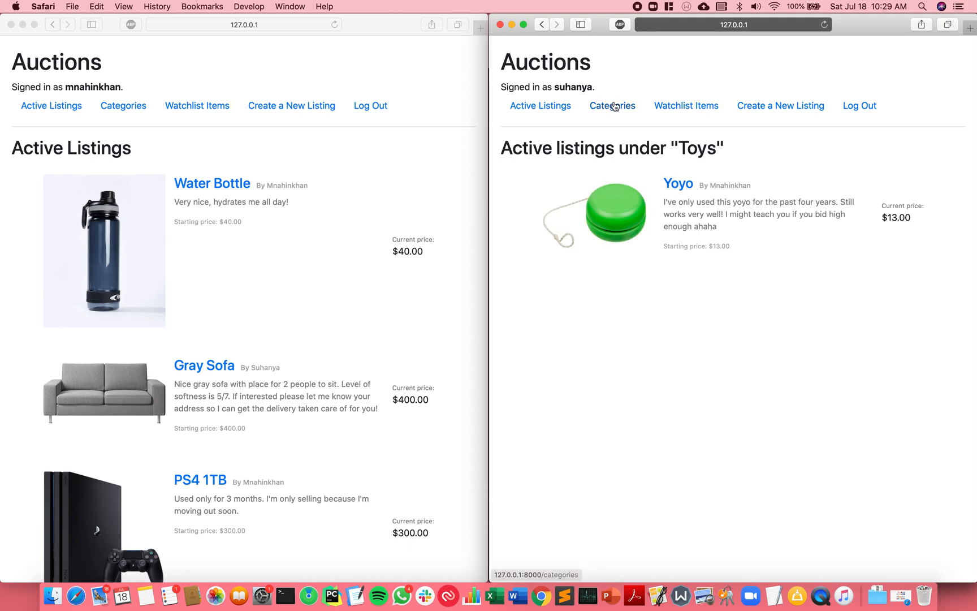
{"action": "left_click", "coordinate": [612, 106]}
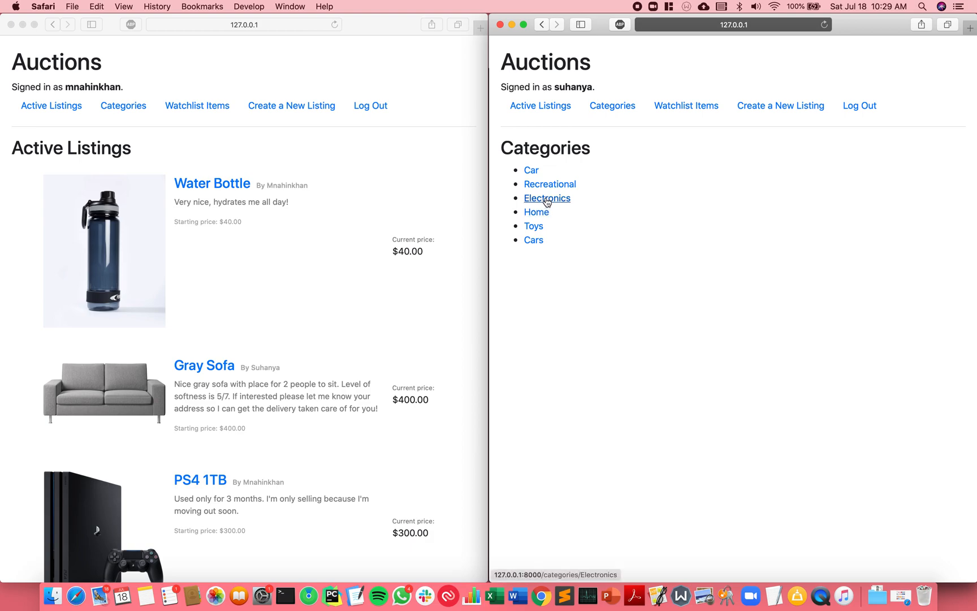
{"action": "left_click", "coordinate": [546, 197]}
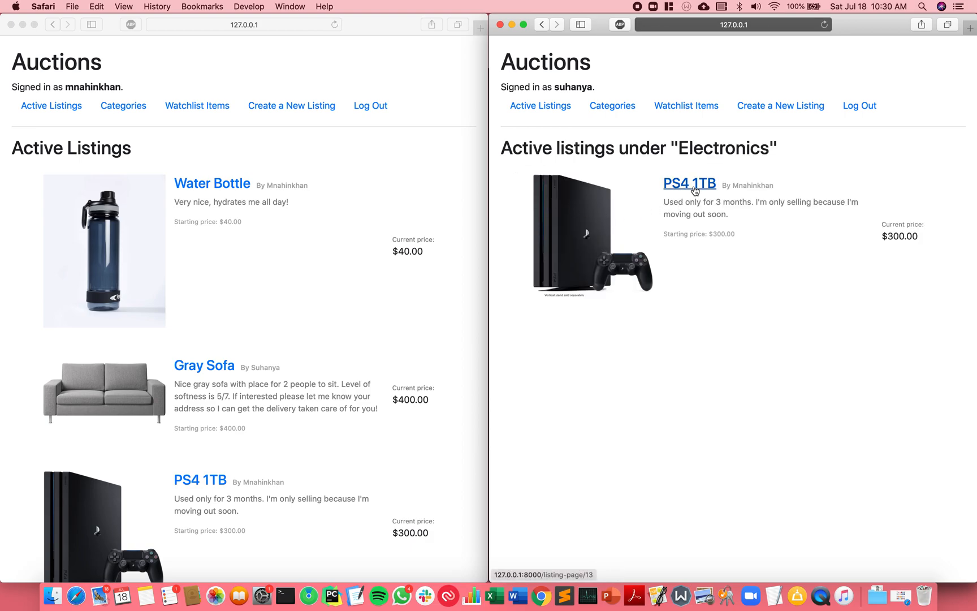
{"action": "left_click", "coordinate": [690, 183]}
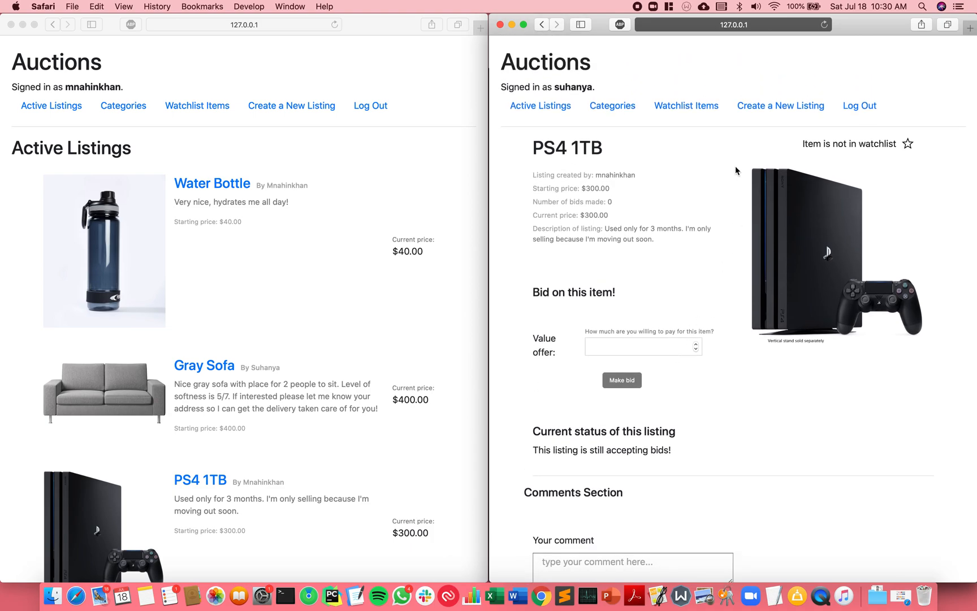
- Log in to Django administration using another saved account from autofill
{"action": "left_click", "coordinate": [244, 24]}
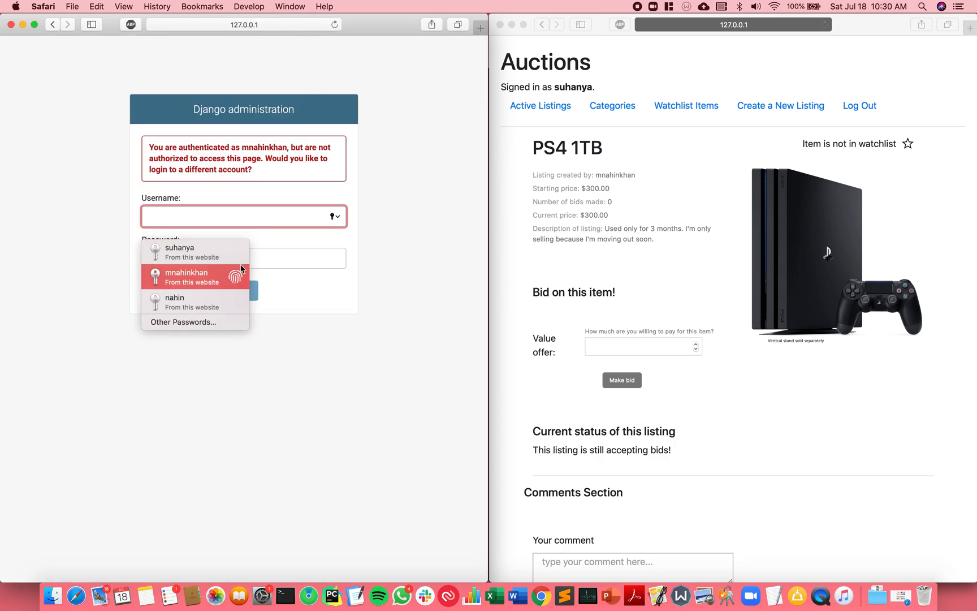
{"action": "left_click", "coordinate": [175, 302]}
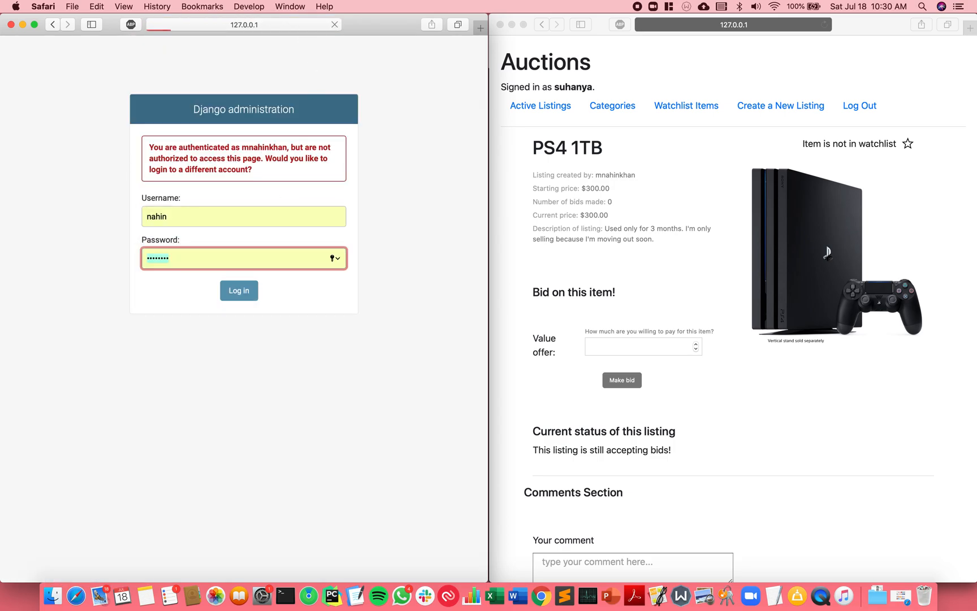
{"action": "left_click", "coordinate": [238, 291]}
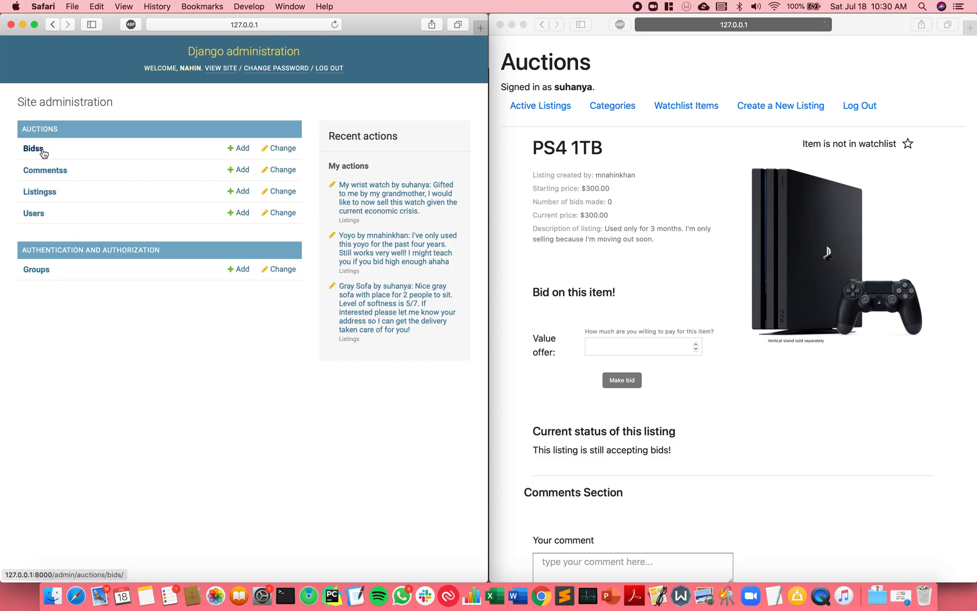
{"action": "mouse_move", "coordinate": [45, 170]}
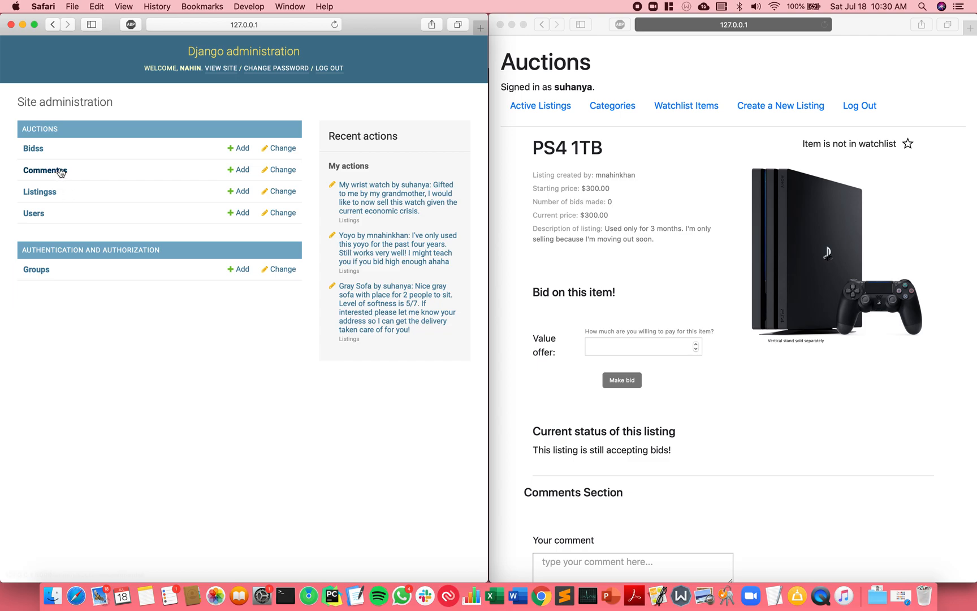
{"action": "mouse_move", "coordinate": [79, 265]}
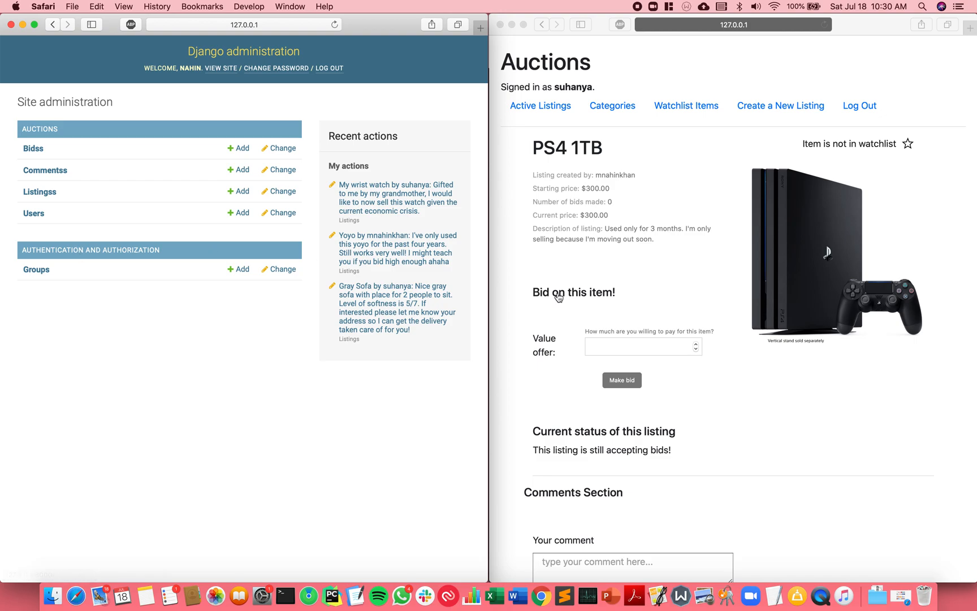
- From Active Listings, open the Toyota Corolla listing and scroll to its comments
{"action": "left_click", "coordinate": [540, 106]}
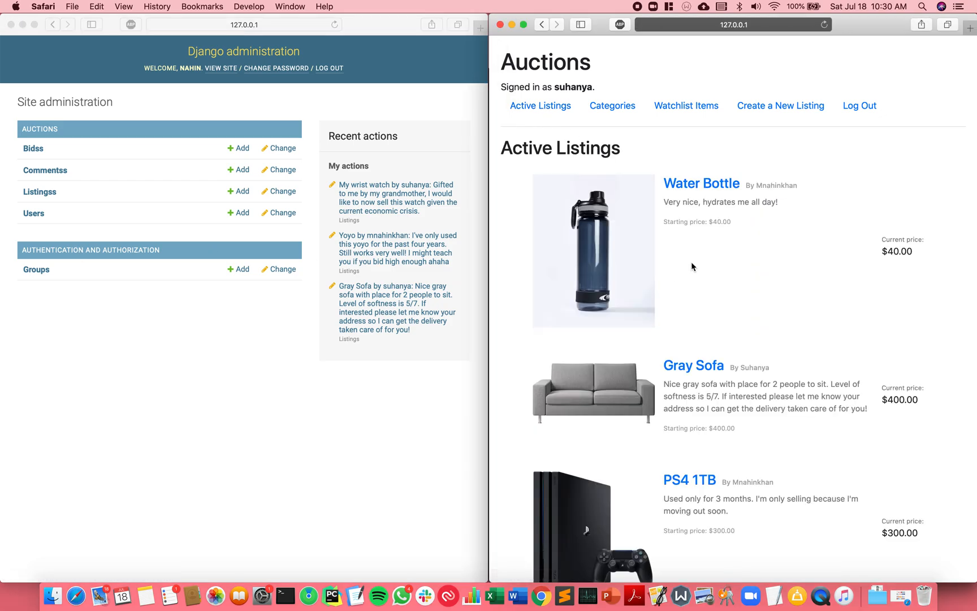
{"action": "scroll", "scroll_direction": "down", "scroll_amount": 3}
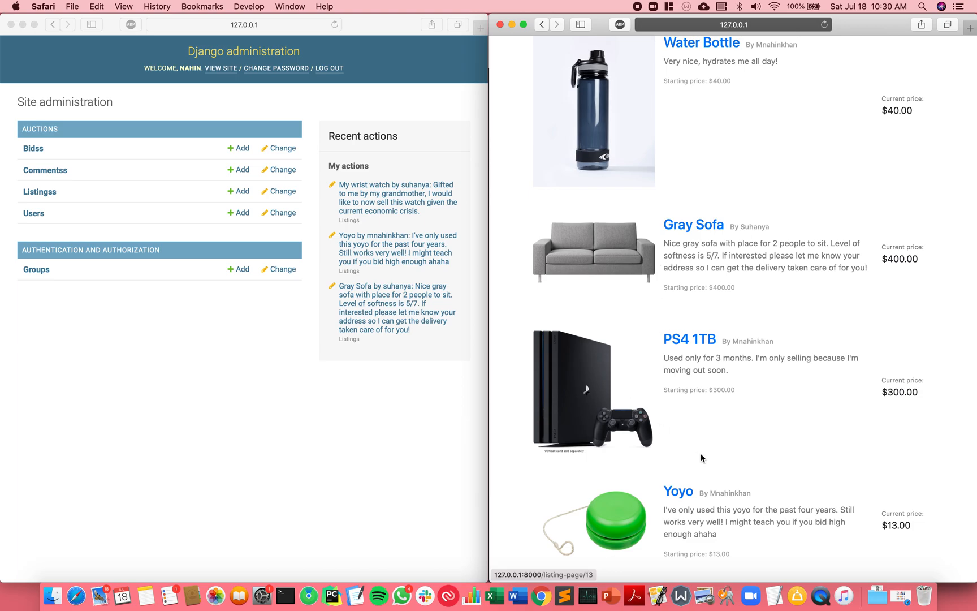
{"action": "left_click", "coordinate": [693, 224]}
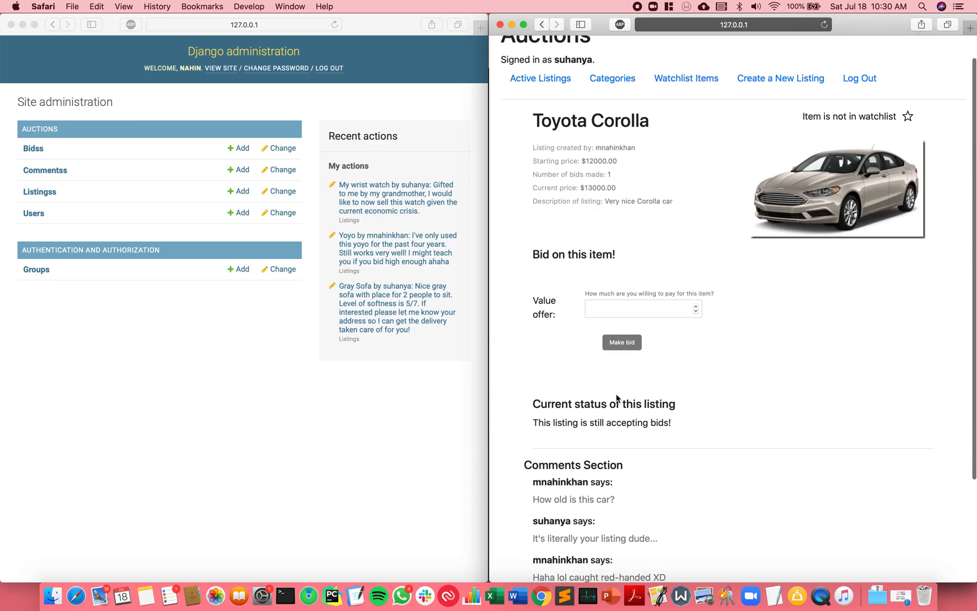
{"action": "scroll", "scroll_direction": "down", "scroll_amount": 3}
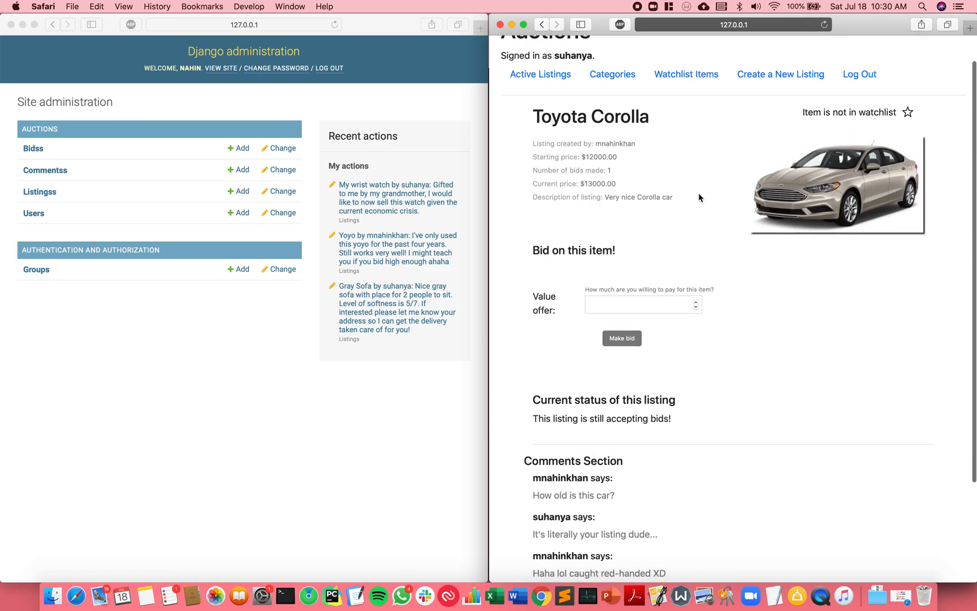
{"action": "mouse_move", "coordinate": [638, 194]}
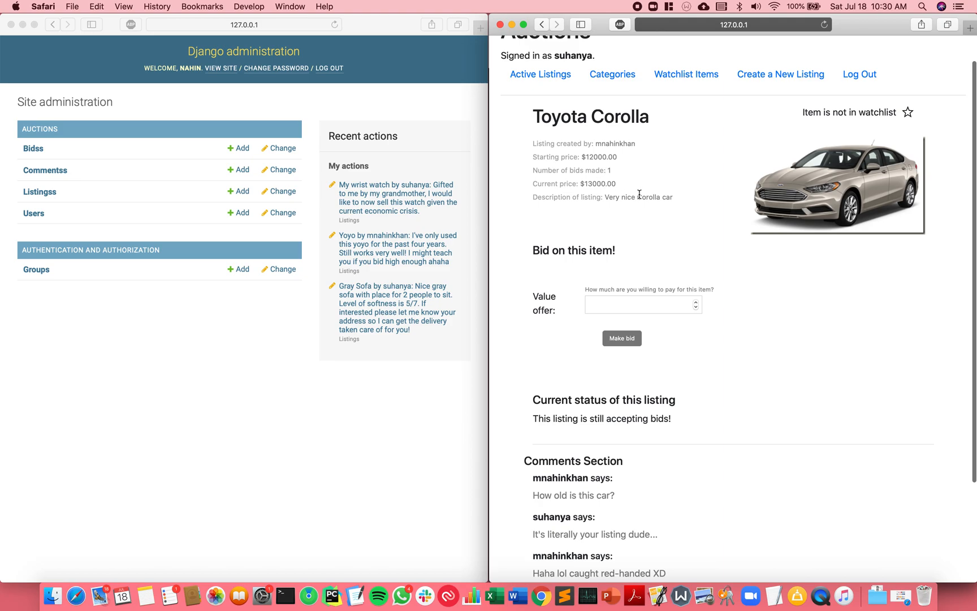
{"action": "mouse_move", "coordinate": [50, 328]}
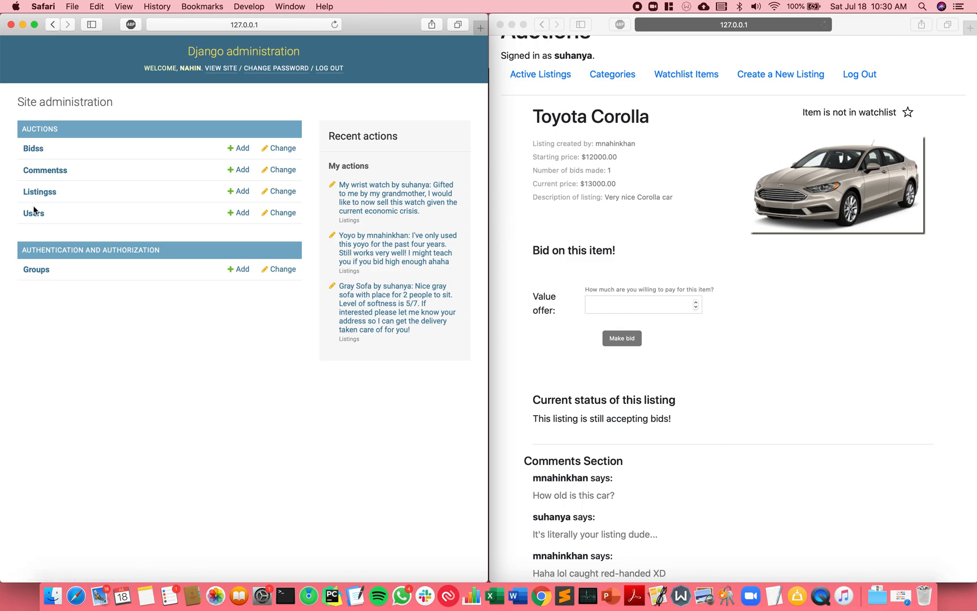
{"action": "mouse_move", "coordinate": [39, 191]}
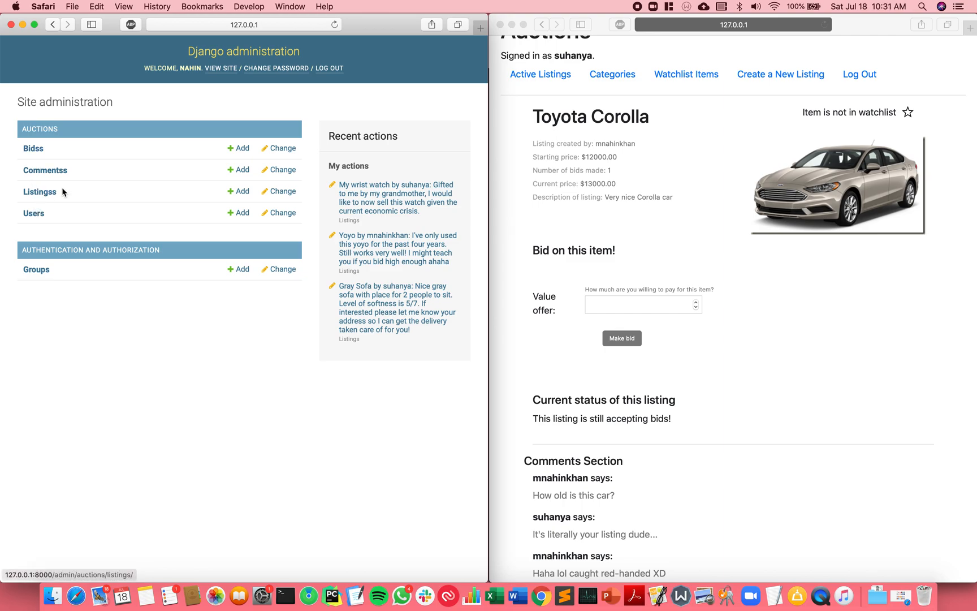
{"action": "mouse_move", "coordinate": [56, 195]}
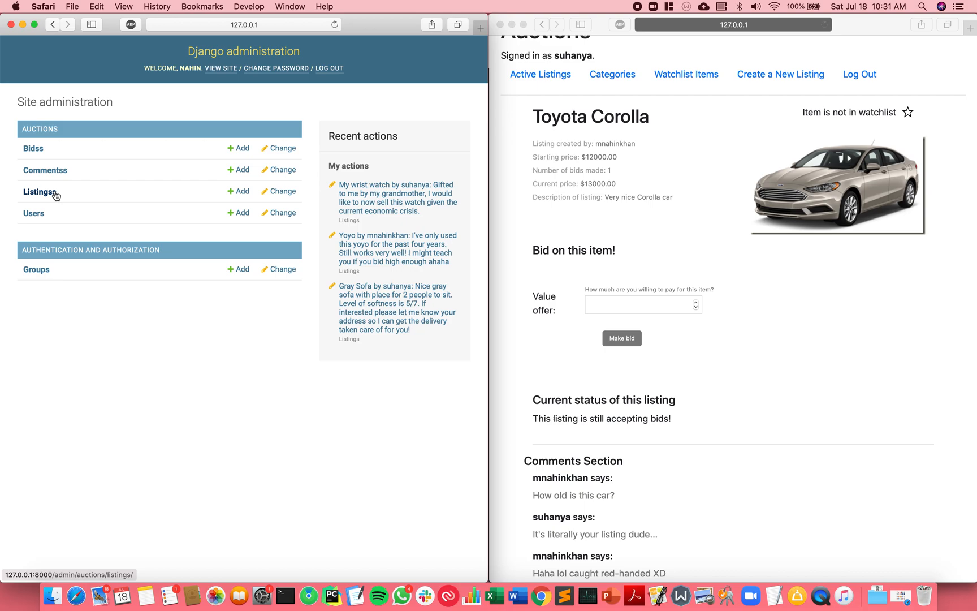
{"action": "mouse_move", "coordinate": [57, 192]}
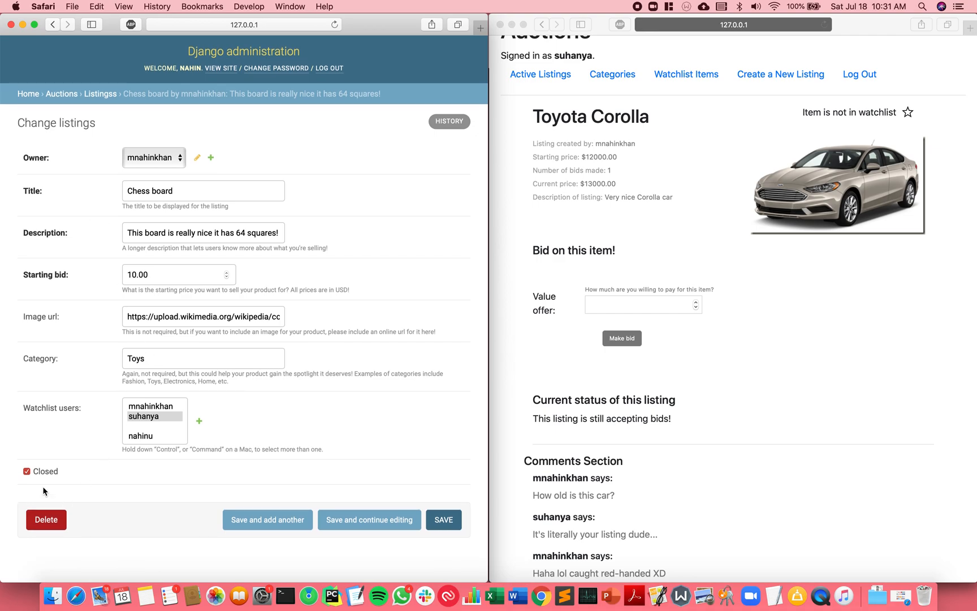
- Uncheck Closed on the Chess board listing, save, and confirm it tops Active Listings
{"action": "left_click", "coordinate": [26, 471]}
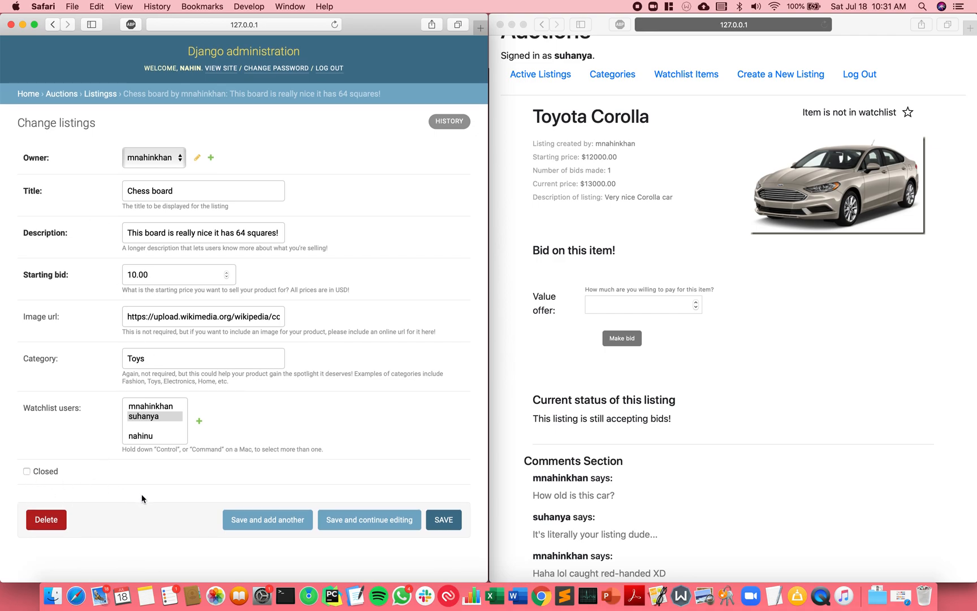
{"action": "left_click", "coordinate": [444, 519]}
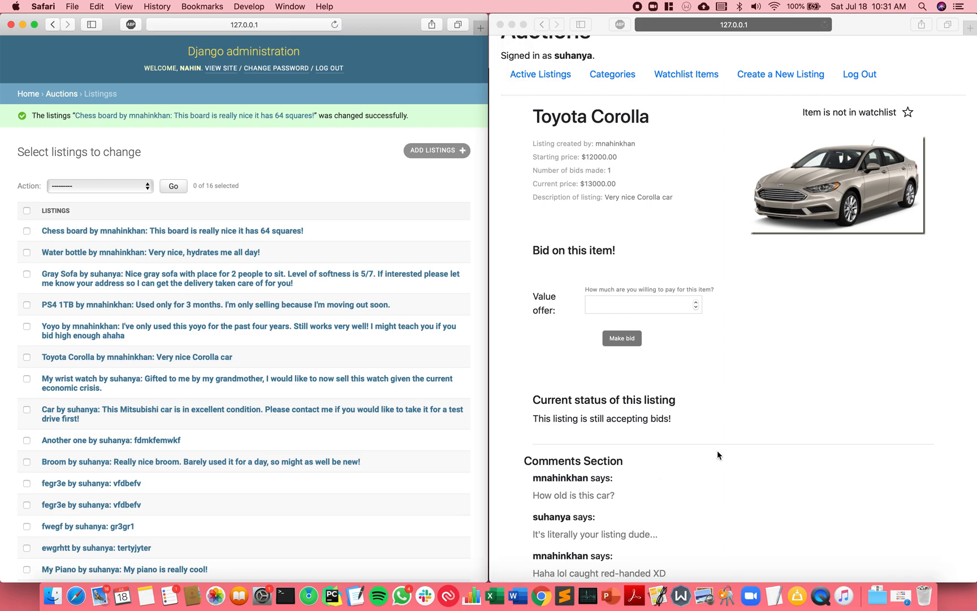
{"action": "left_click", "coordinate": [539, 105]}
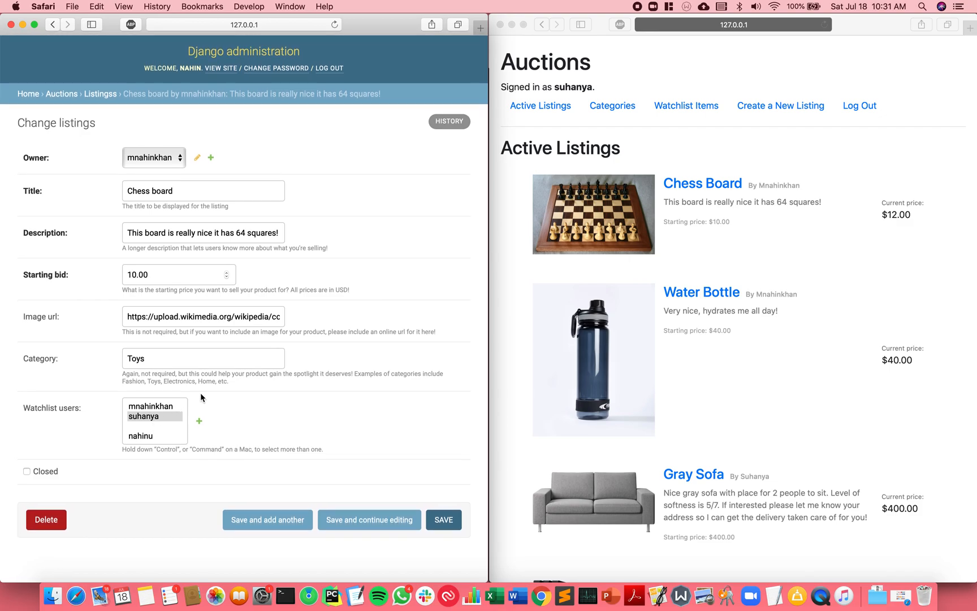
{"action": "mouse_move", "coordinate": [80, 118]}
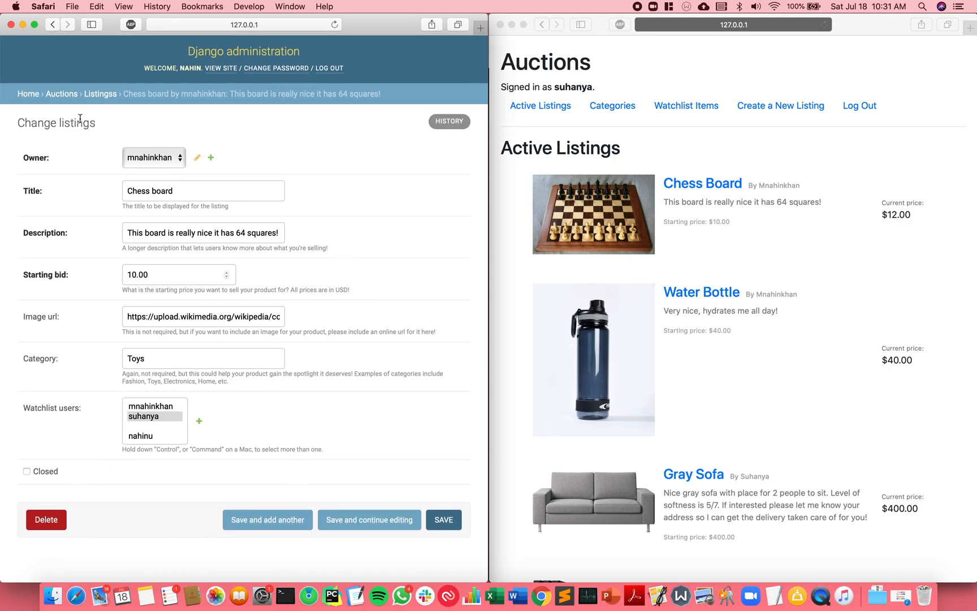
{"action": "mouse_move", "coordinate": [62, 94]}
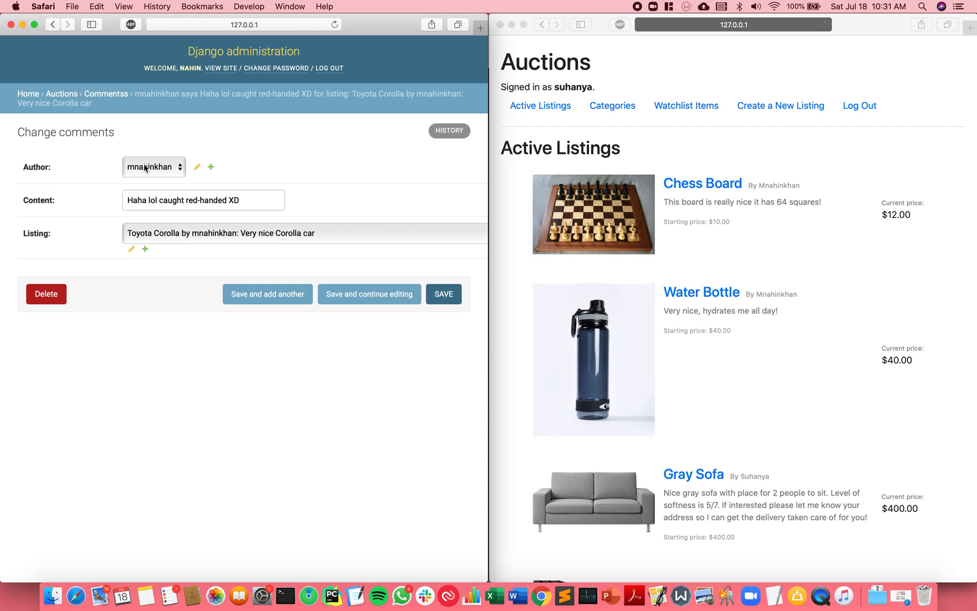
{"action": "left_click", "coordinate": [153, 167]}
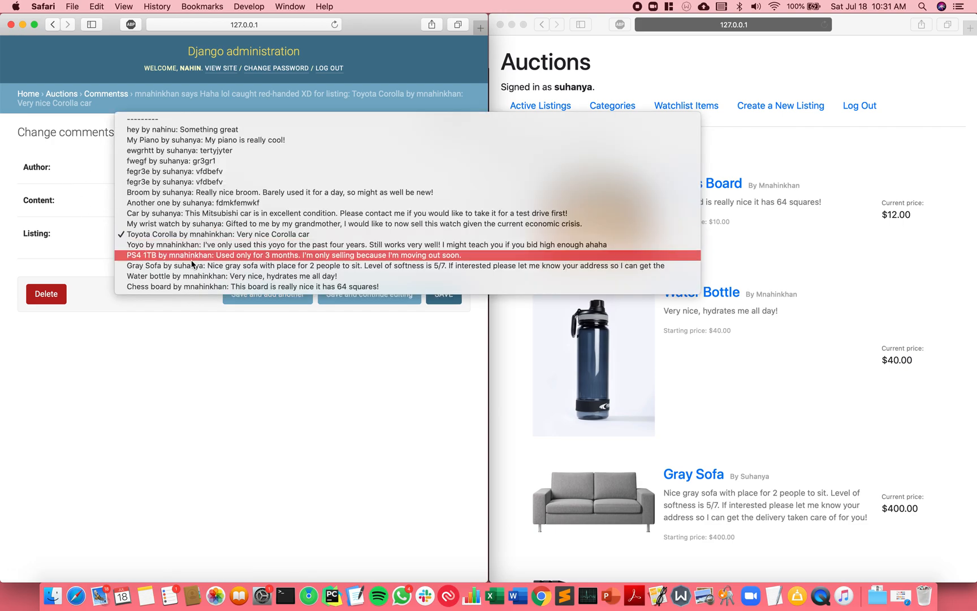
{"action": "mouse_move", "coordinate": [217, 233]}
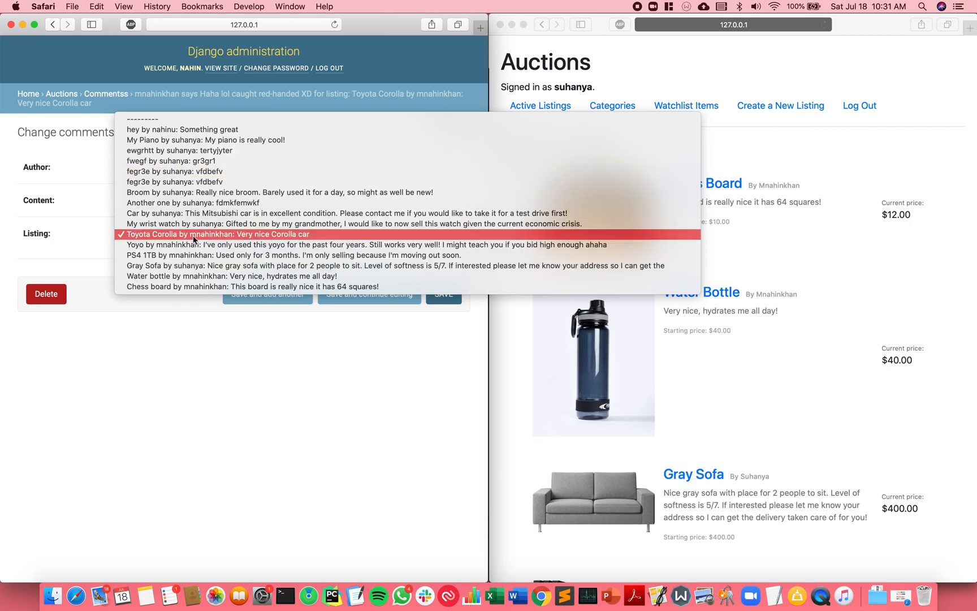
{"action": "left_click", "coordinate": [218, 234]}
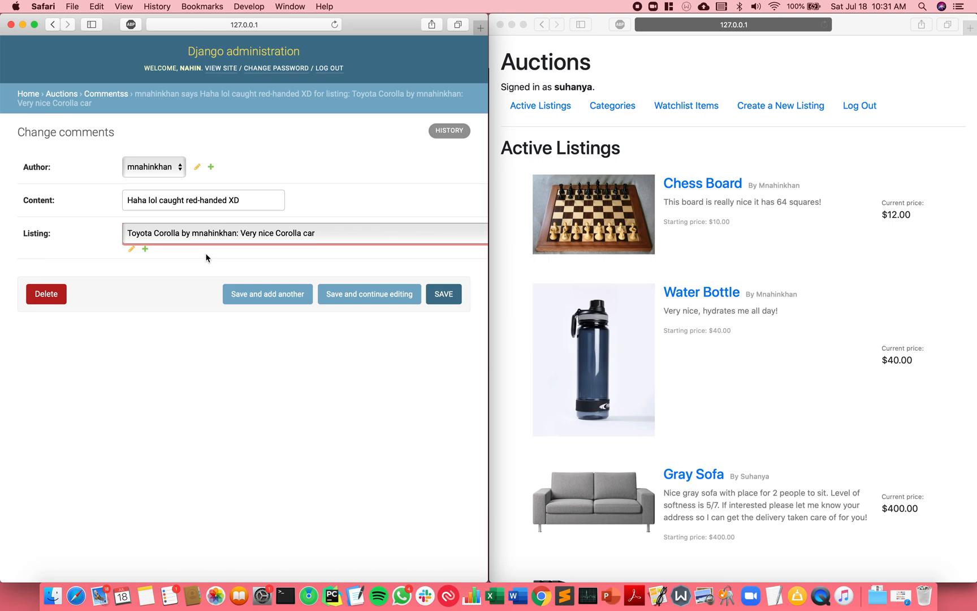